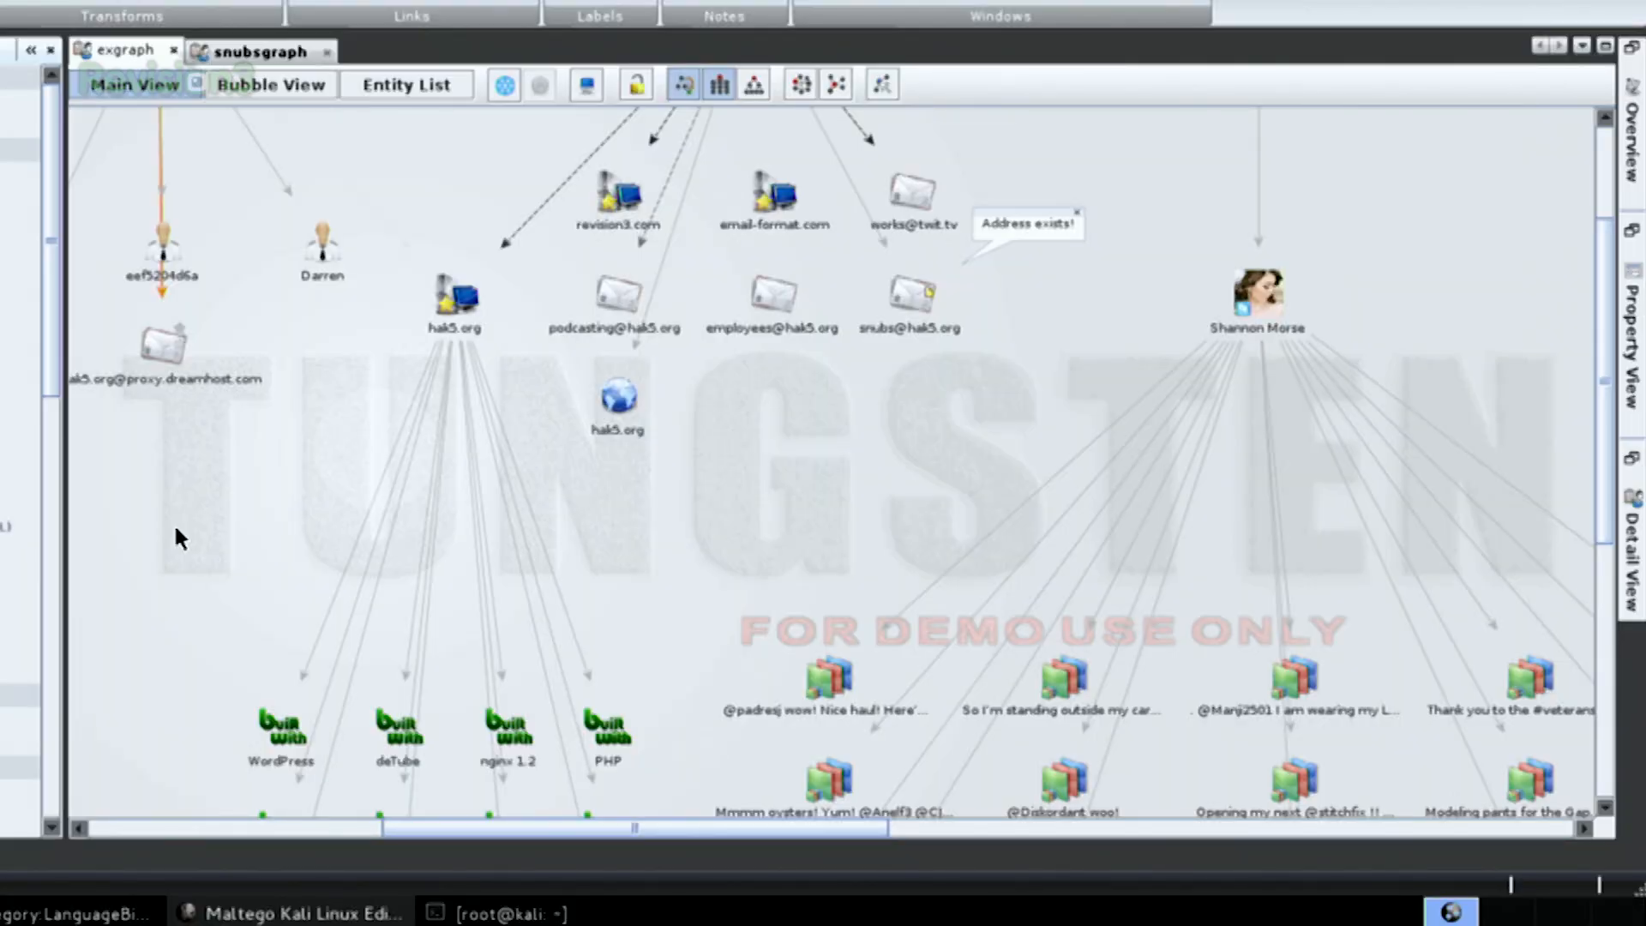
mouse_move(761, 513)
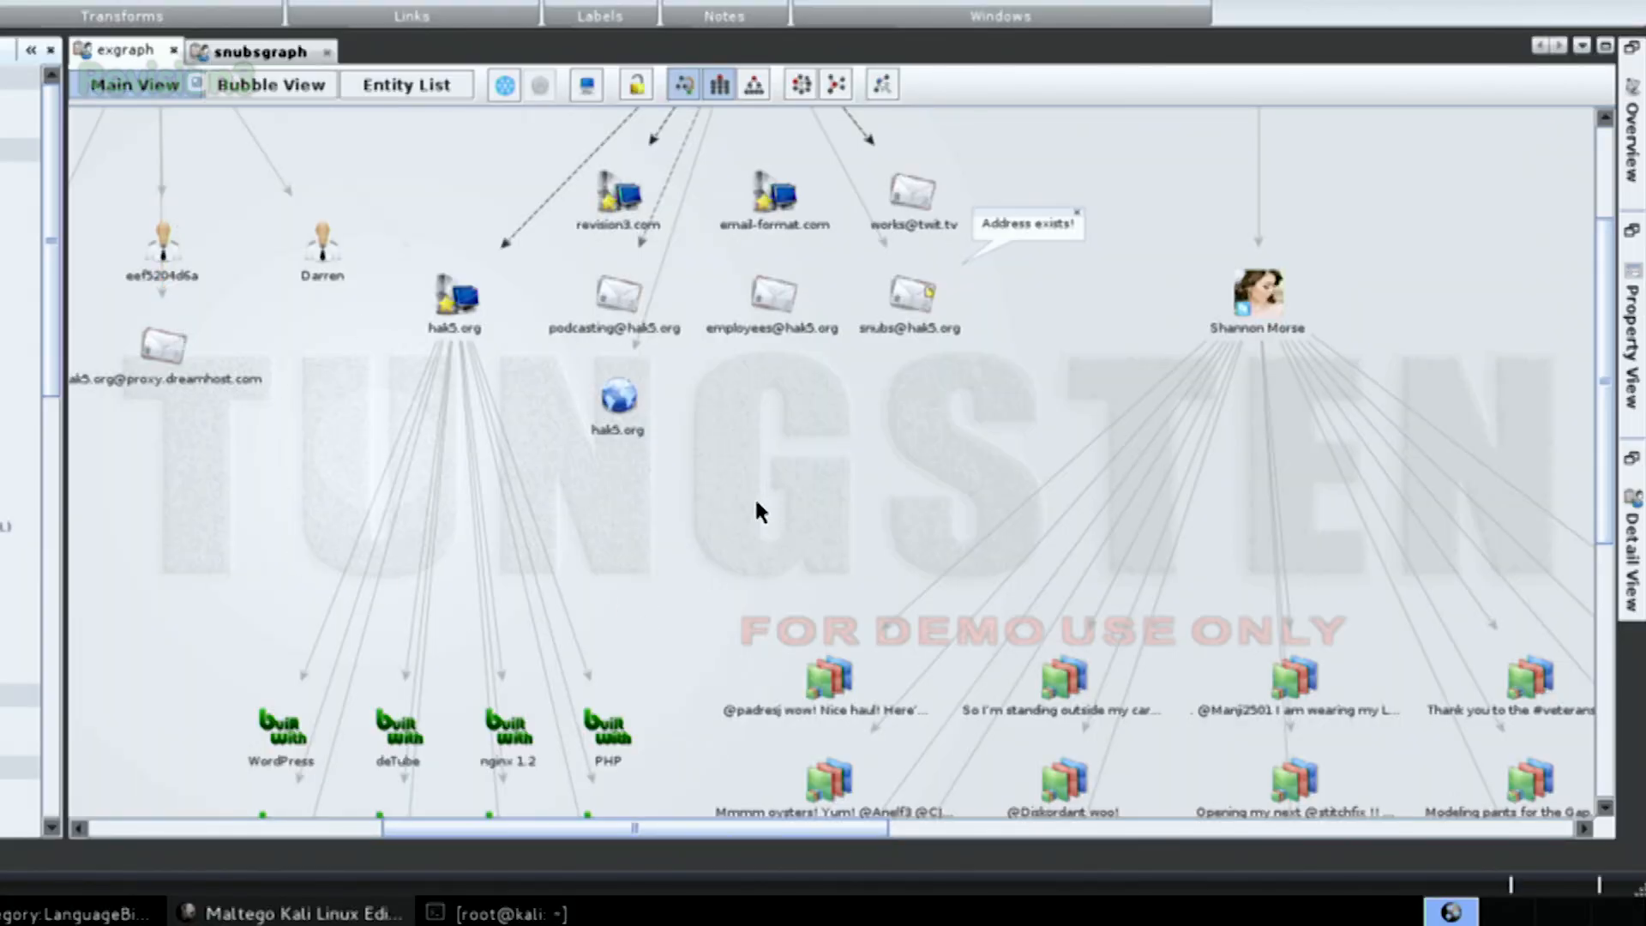
mouse_move(737, 464)
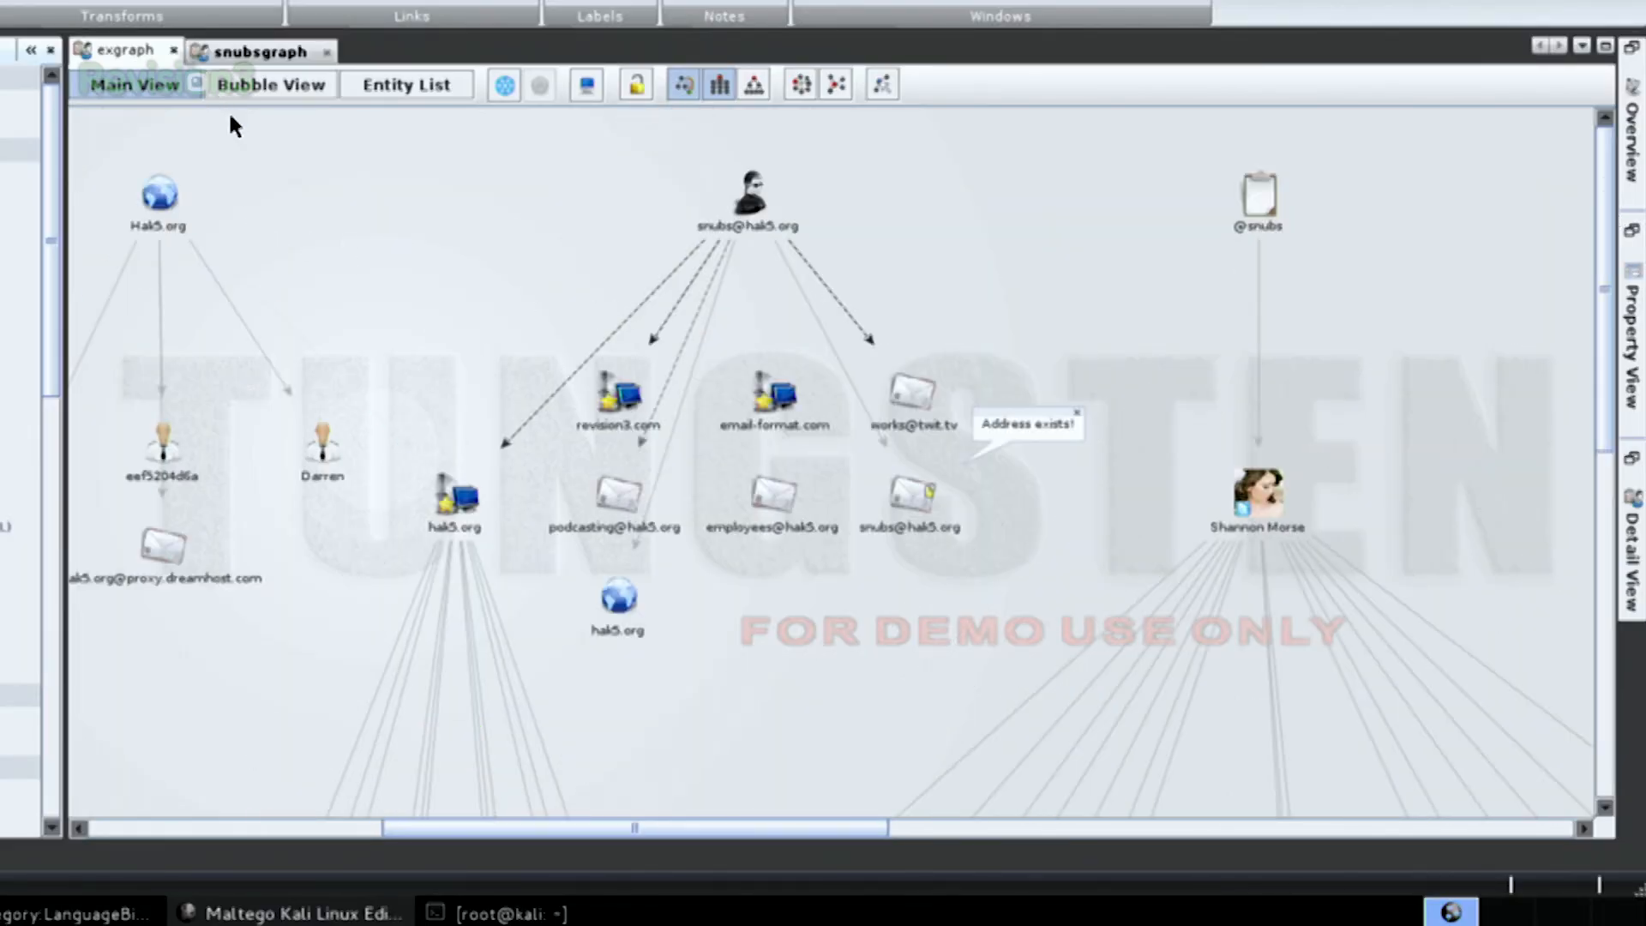
mouse_move(294, 113)
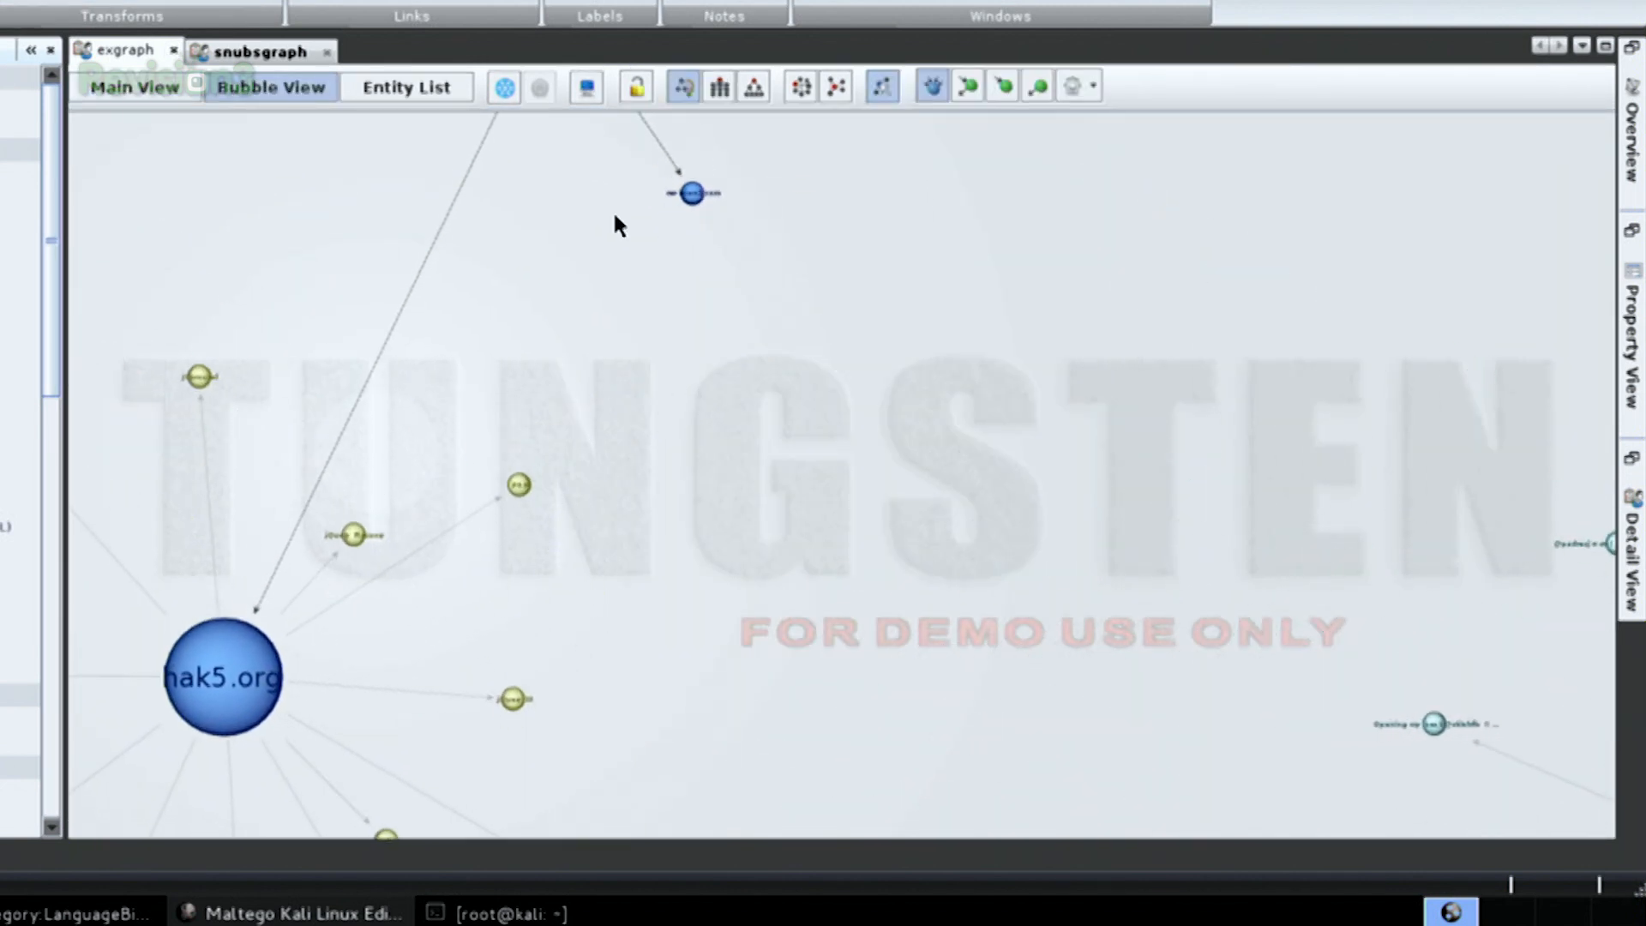
Apply the Hierarchical tree layout and switch back to the Main icon view.
left_click(719, 85)
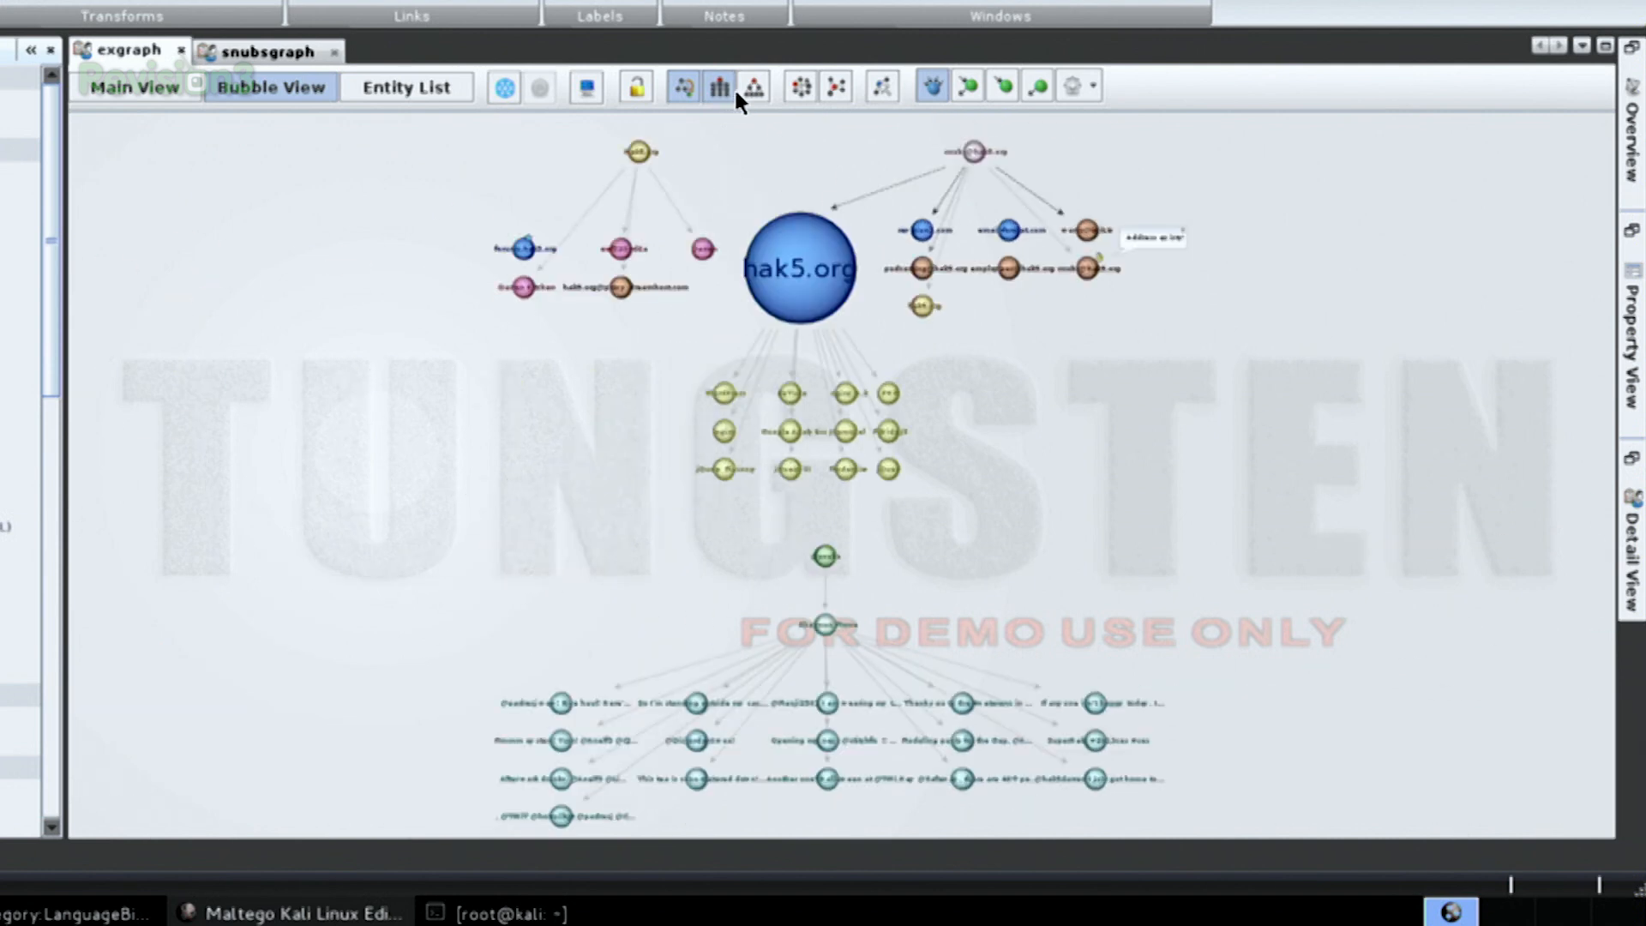
mouse_move(748, 113)
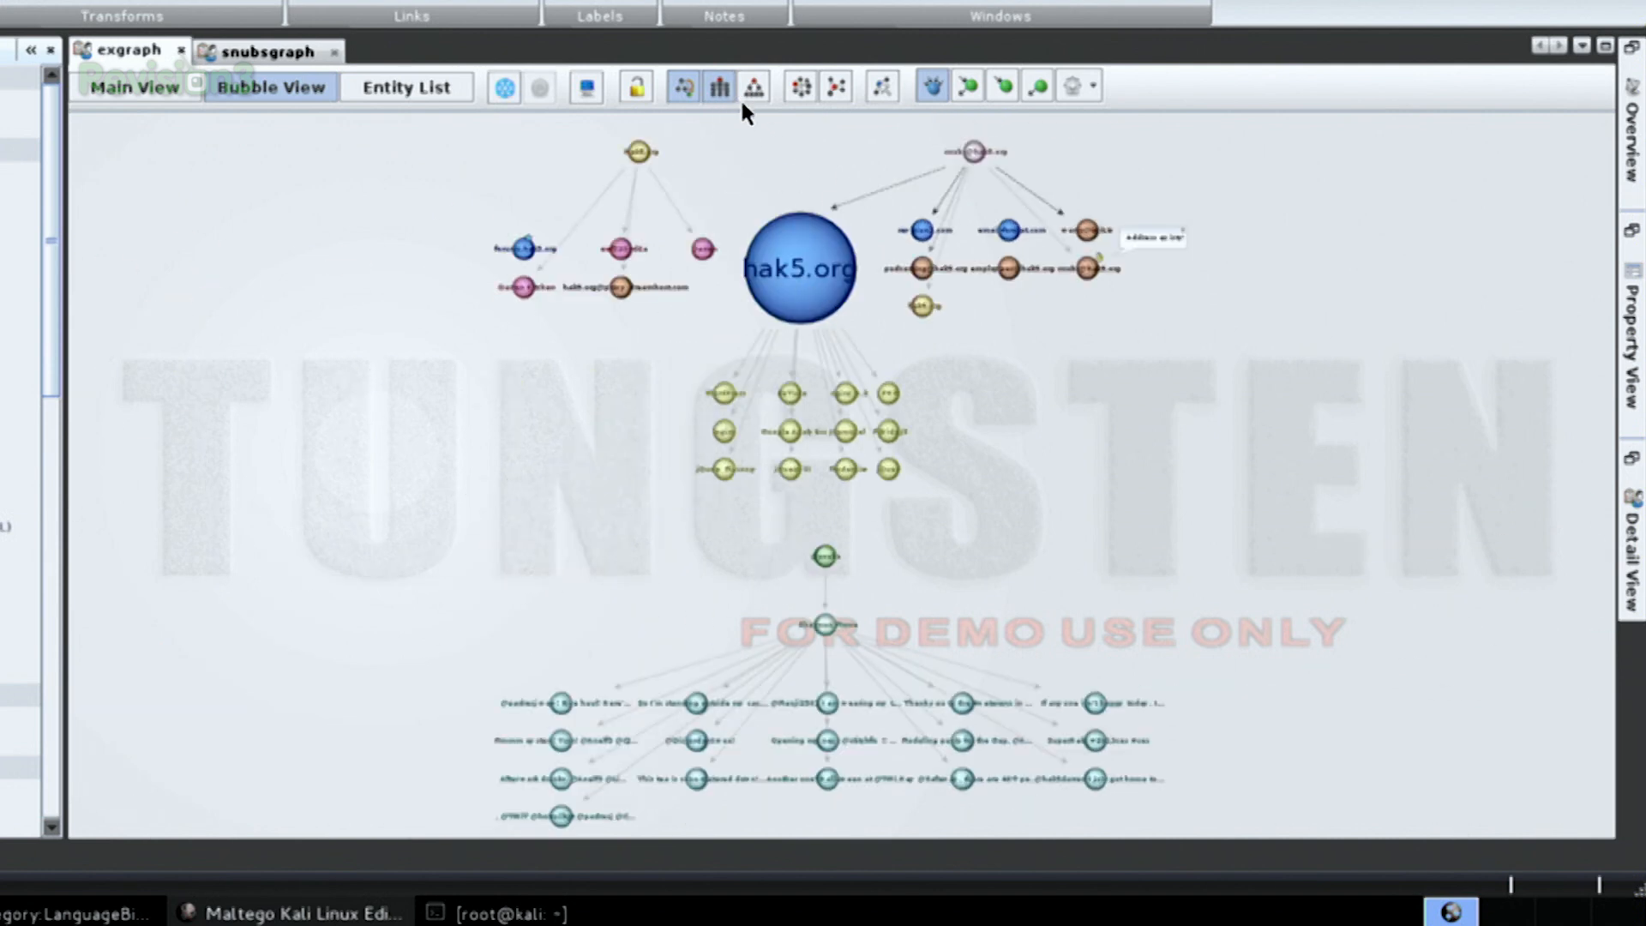
mouse_move(753, 276)
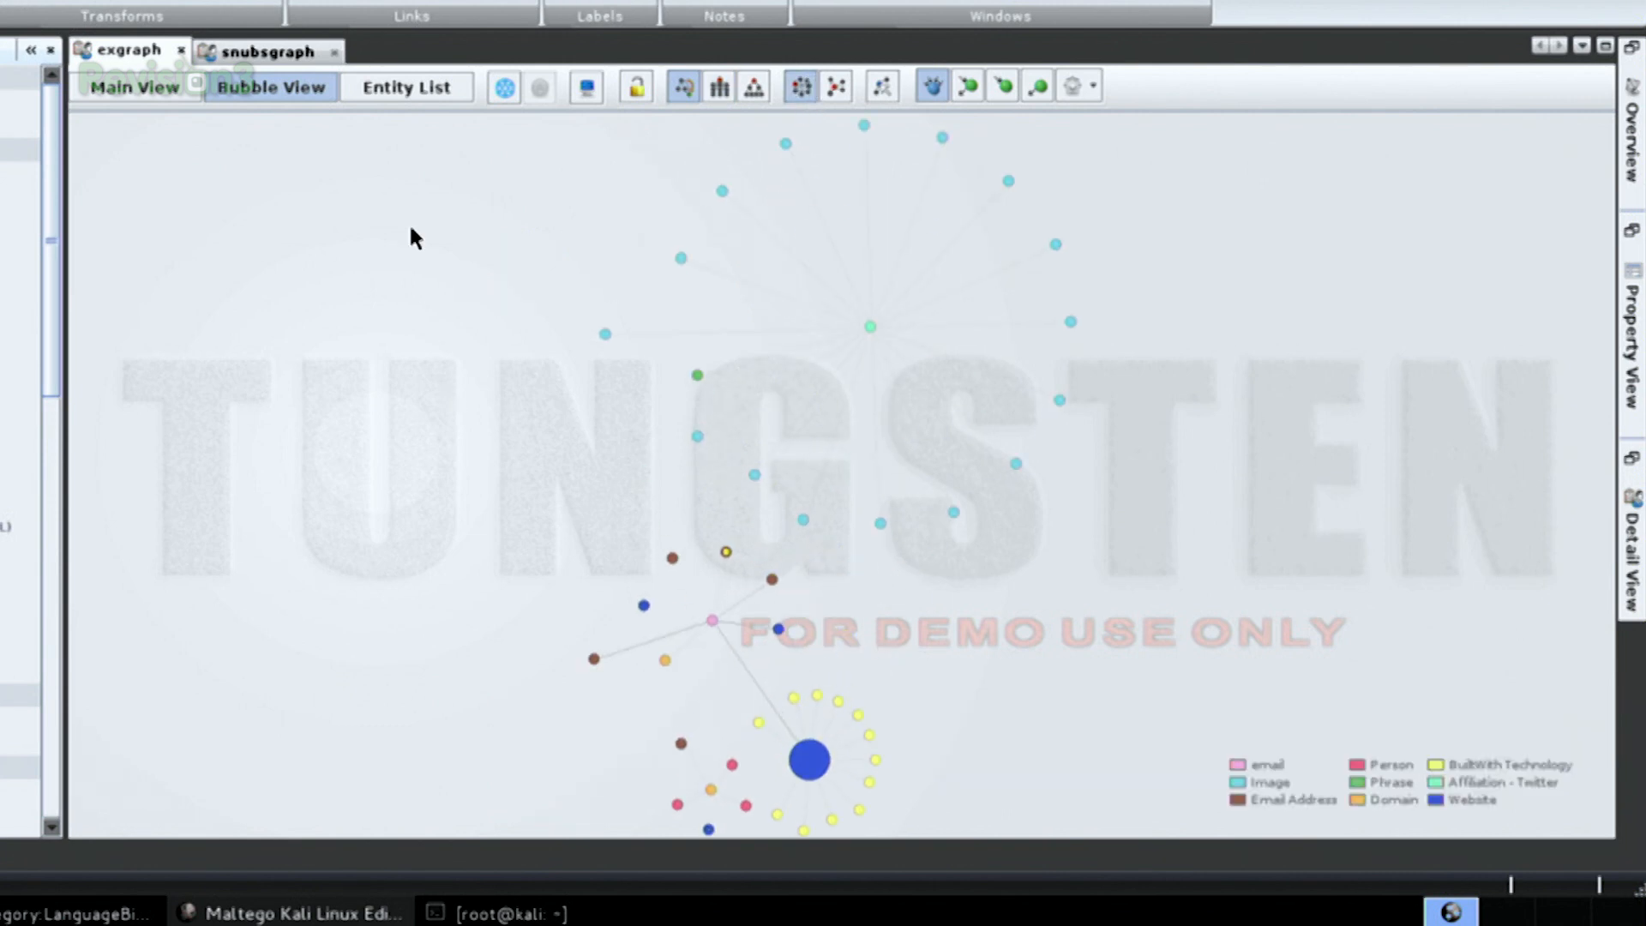
left_click(407, 86)
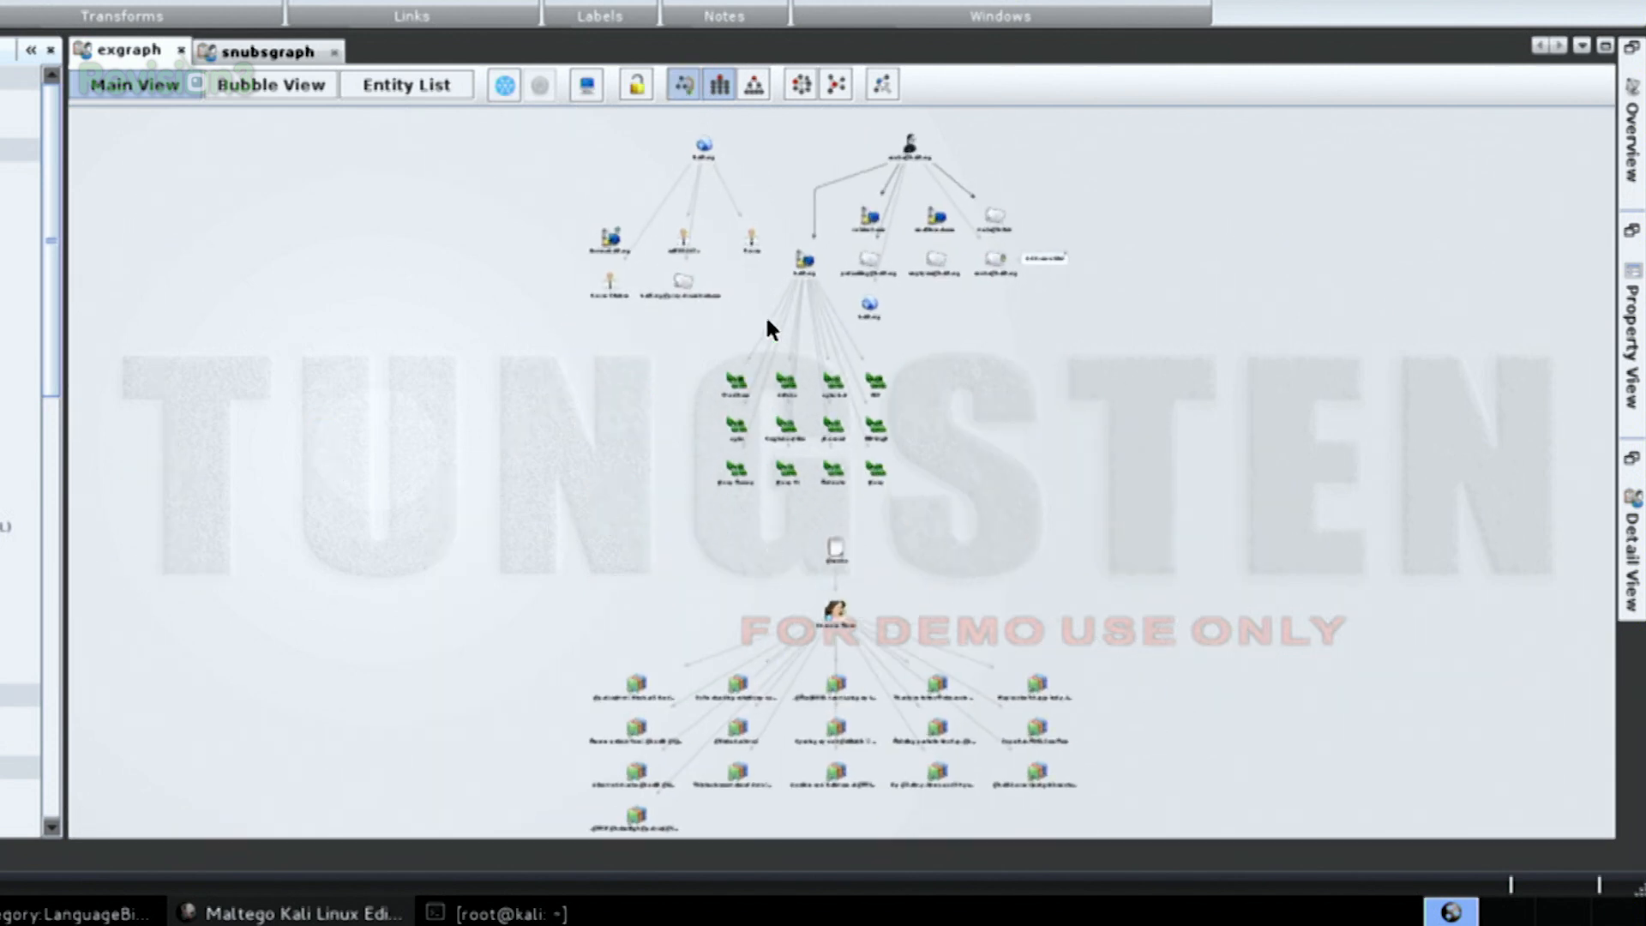
Try alternate hierarchical, organic and circular layouts, settling on the organic spread.
left_click(752, 85)
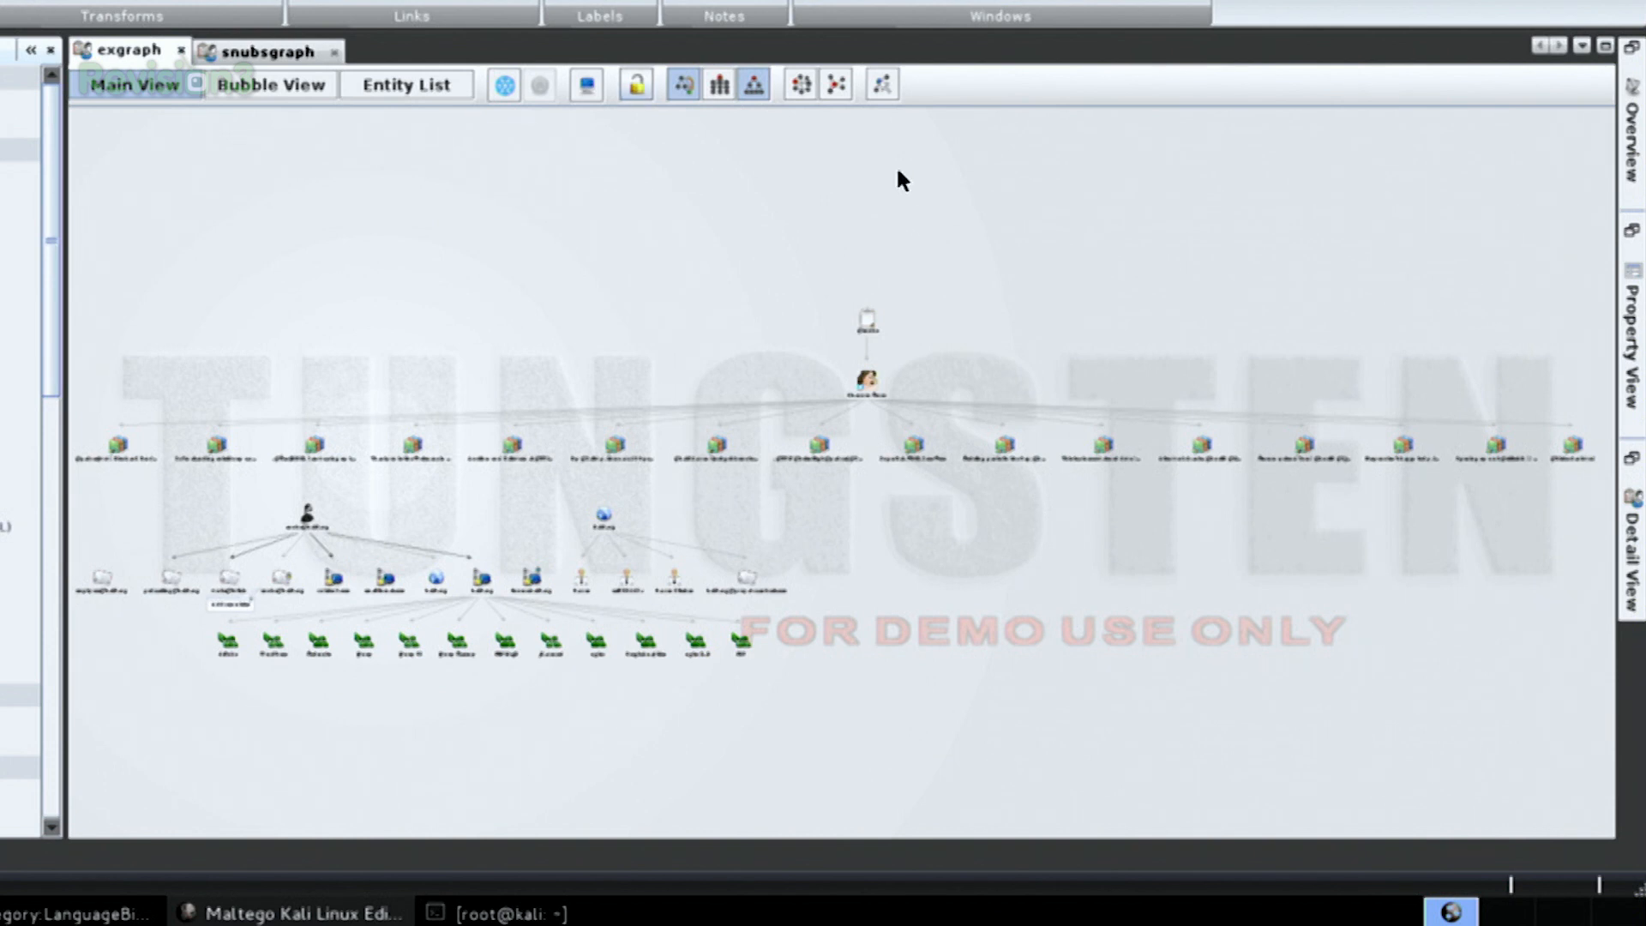
left_click(798, 85)
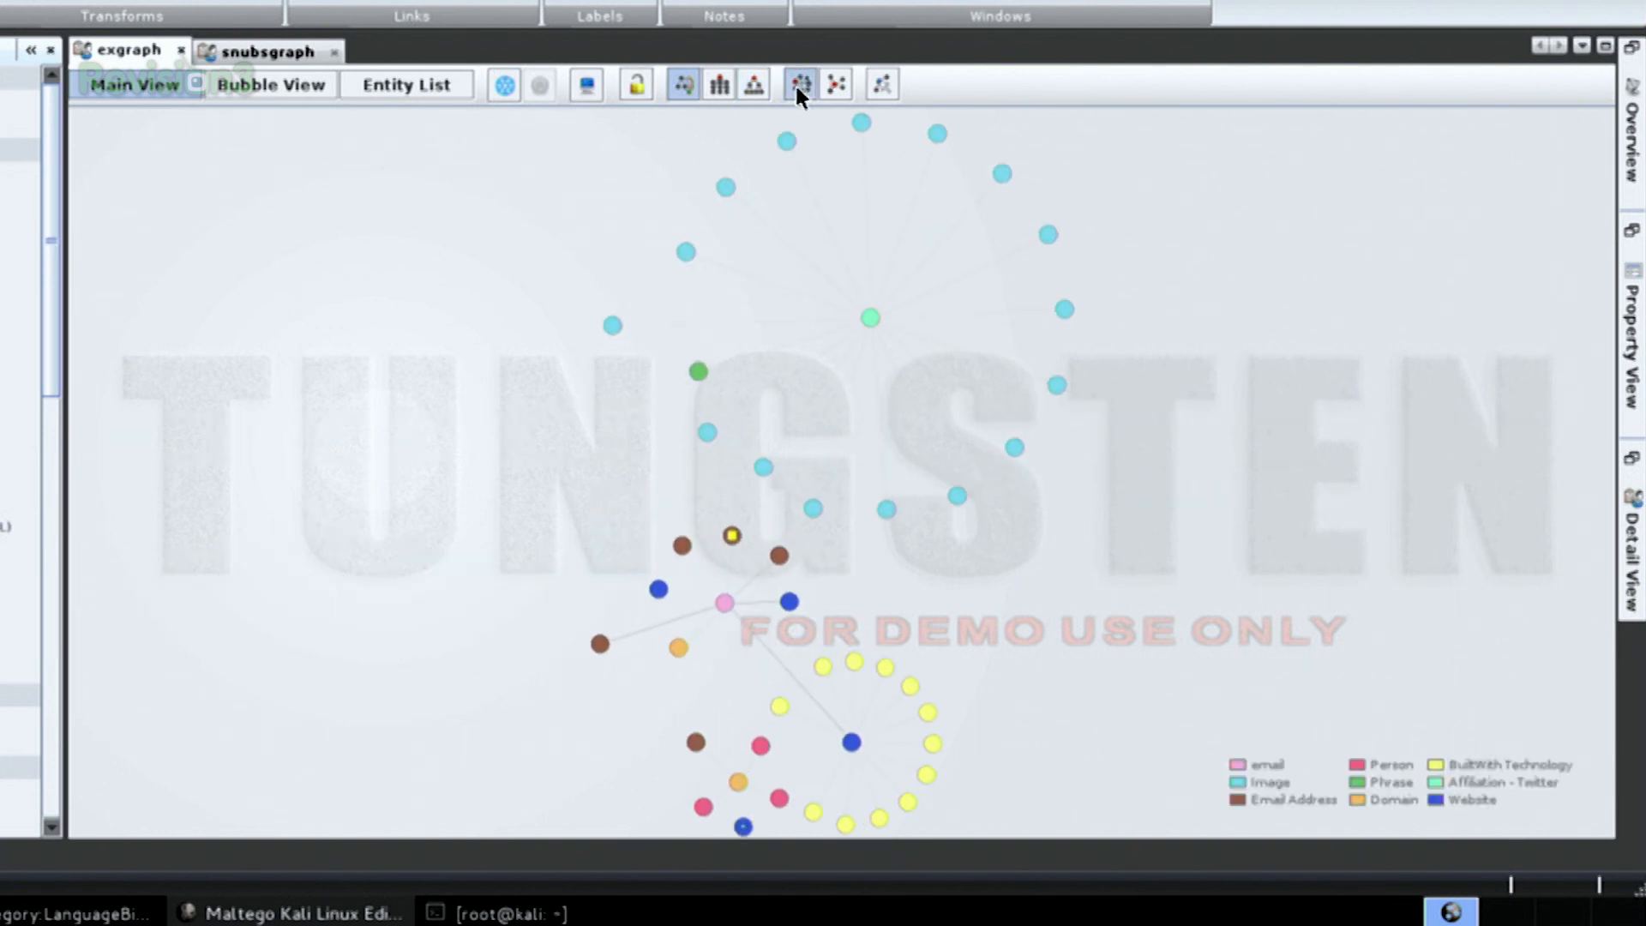
mouse_move(845, 100)
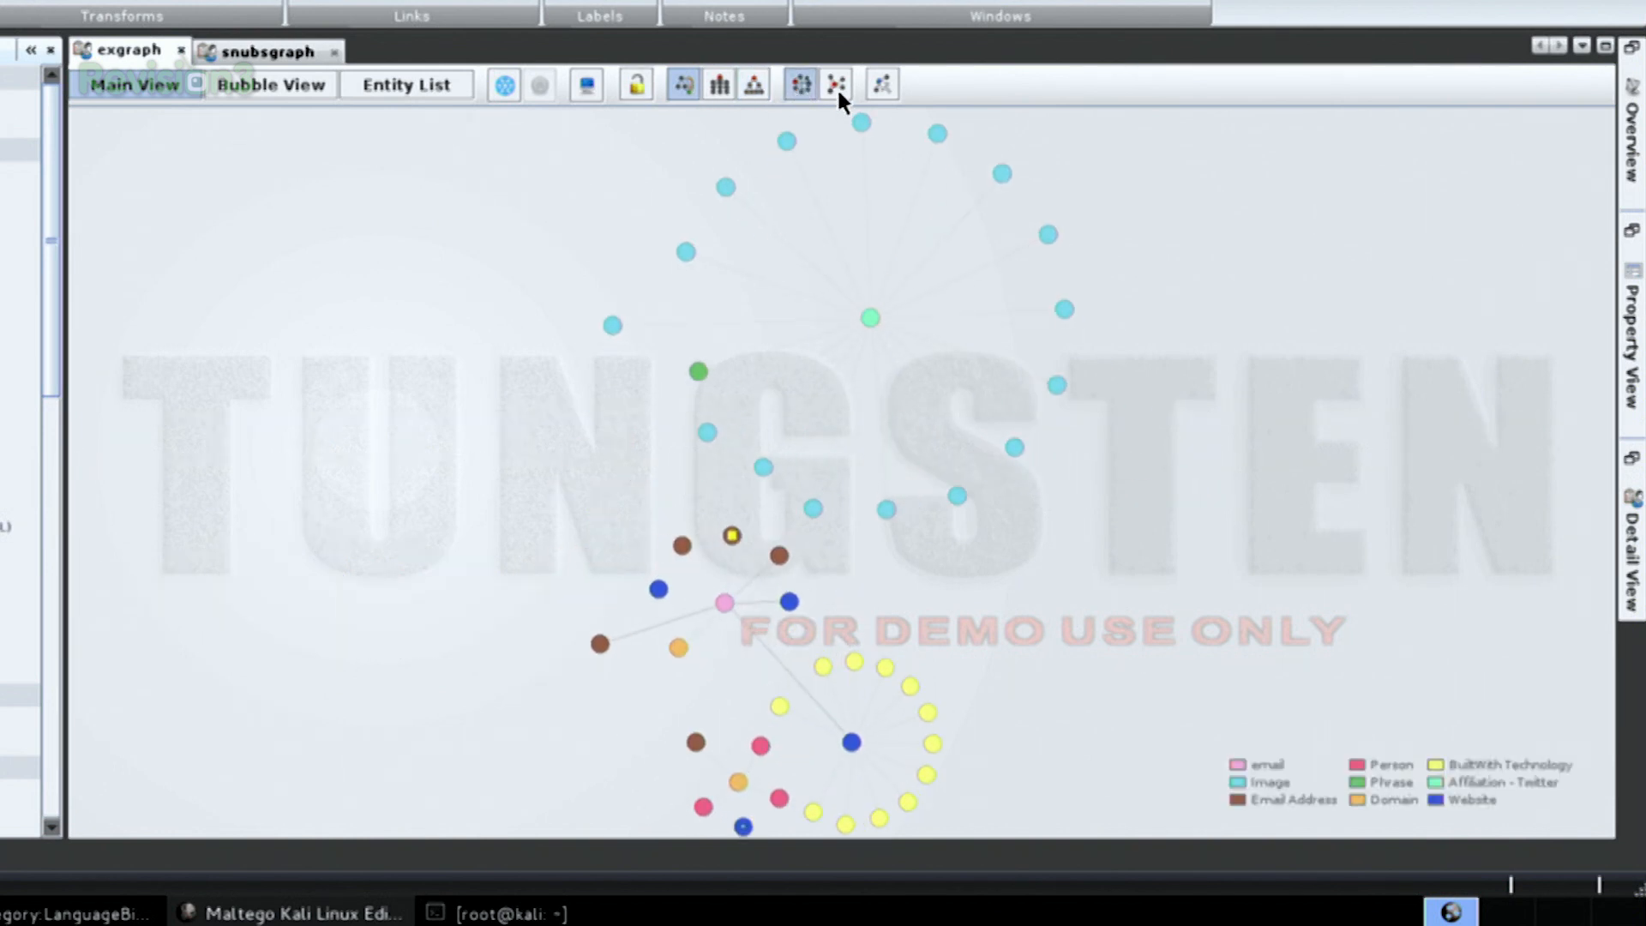
left_click(833, 85)
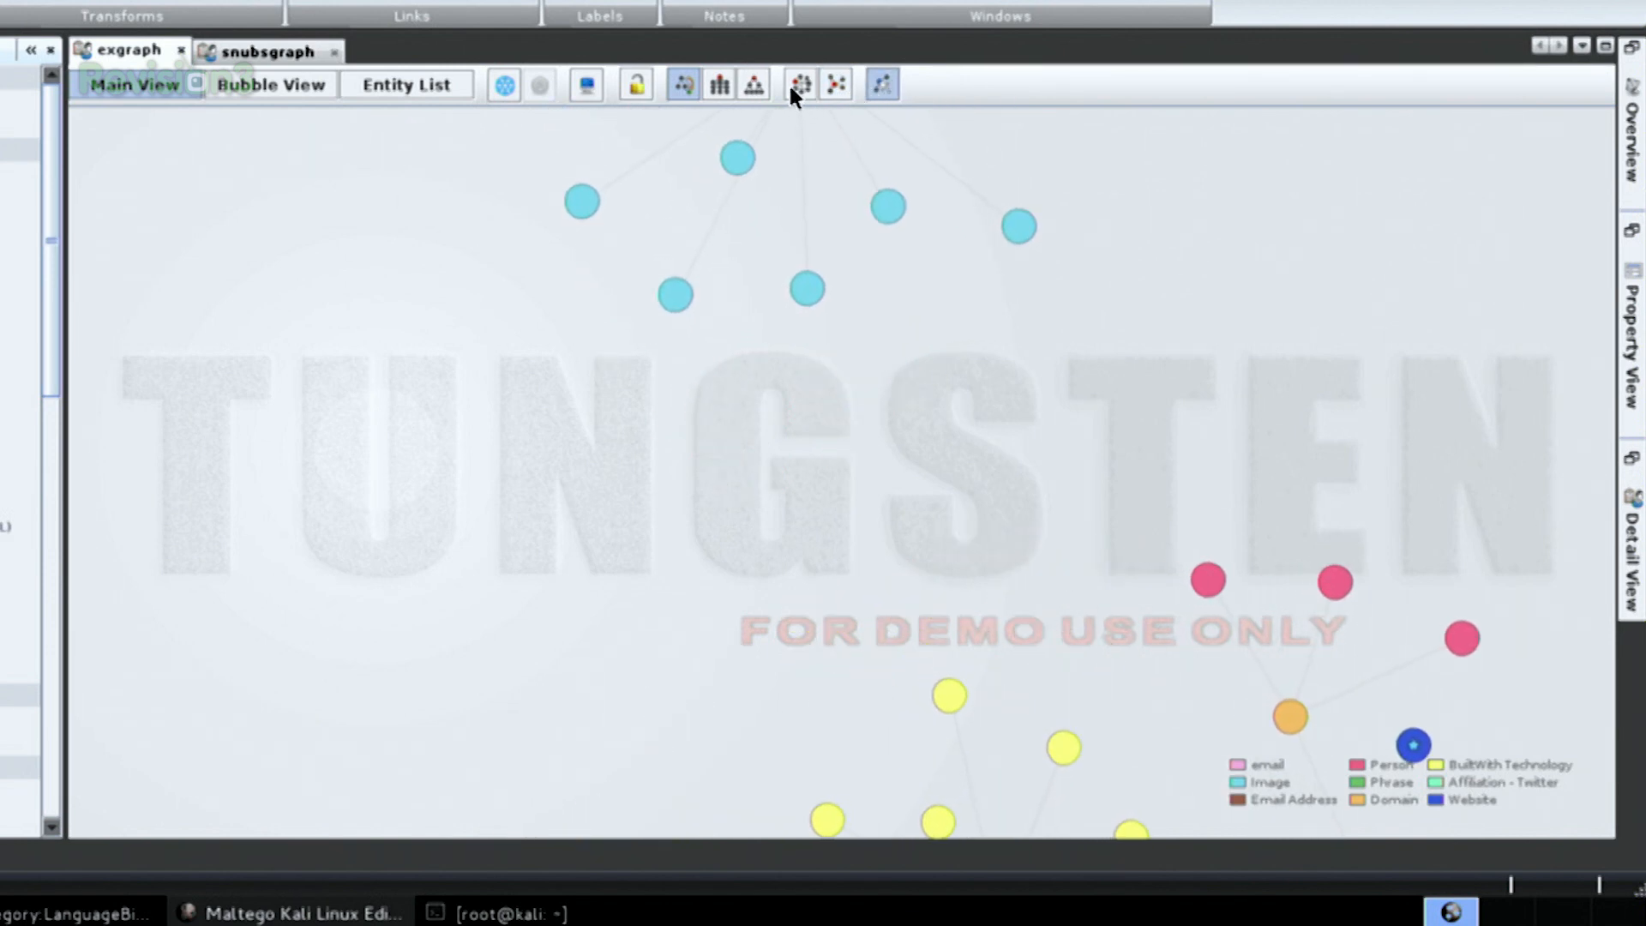
left_click(799, 84)
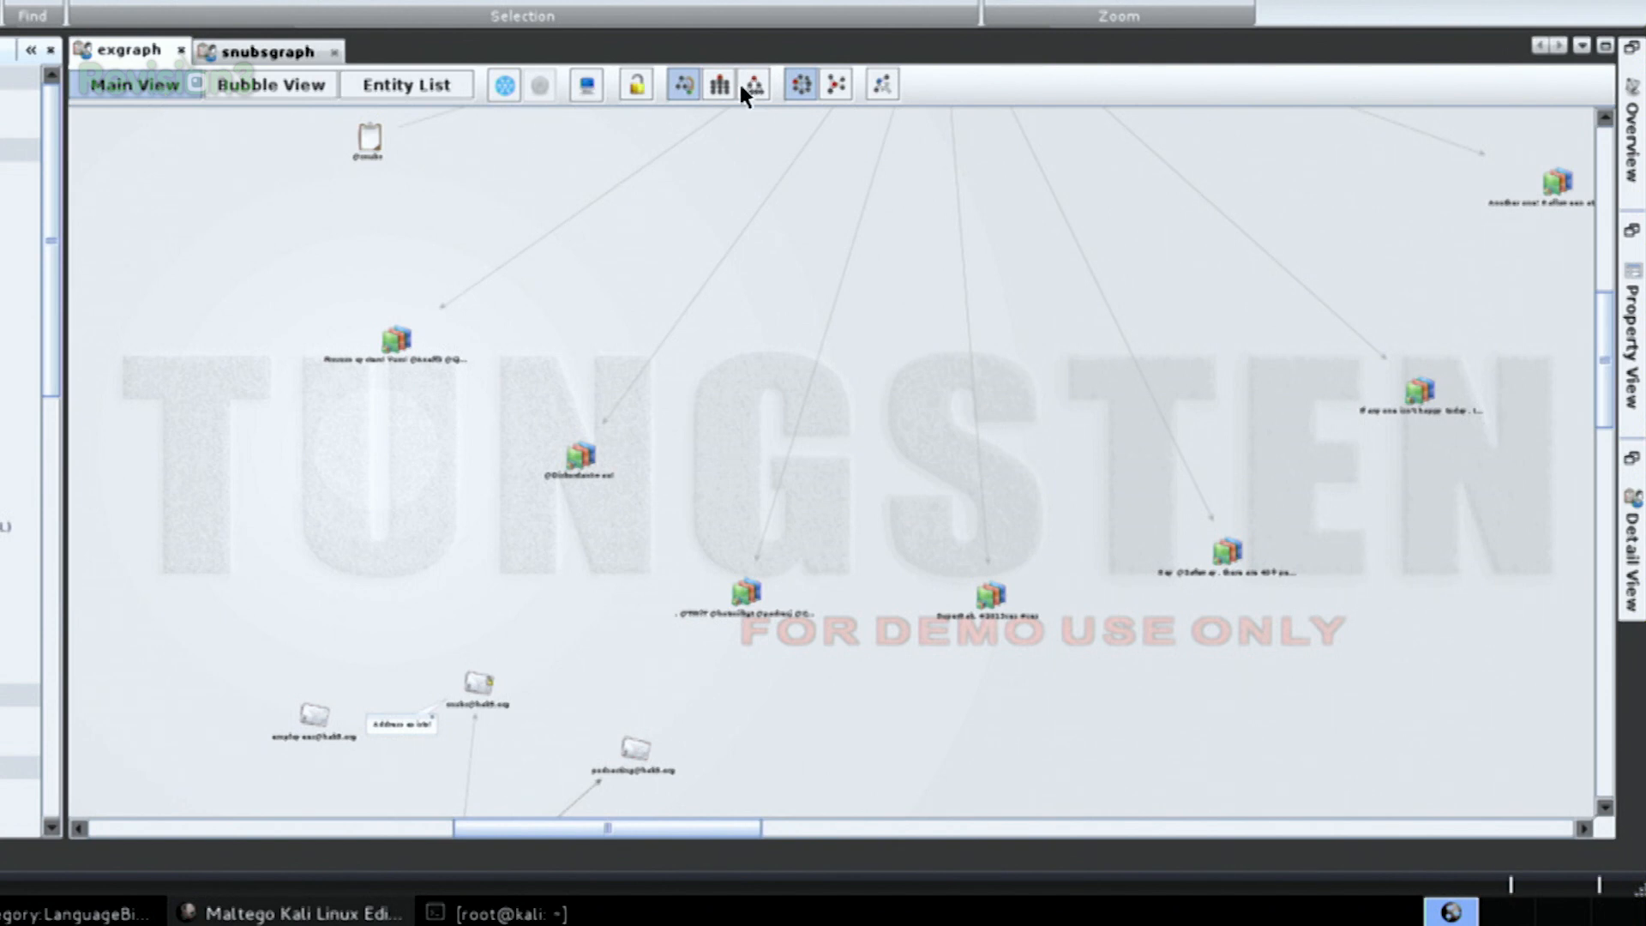
Re-apply the Hierarchical layout and switch to Bubble View, with hak5.org largest.
left_click(719, 85)
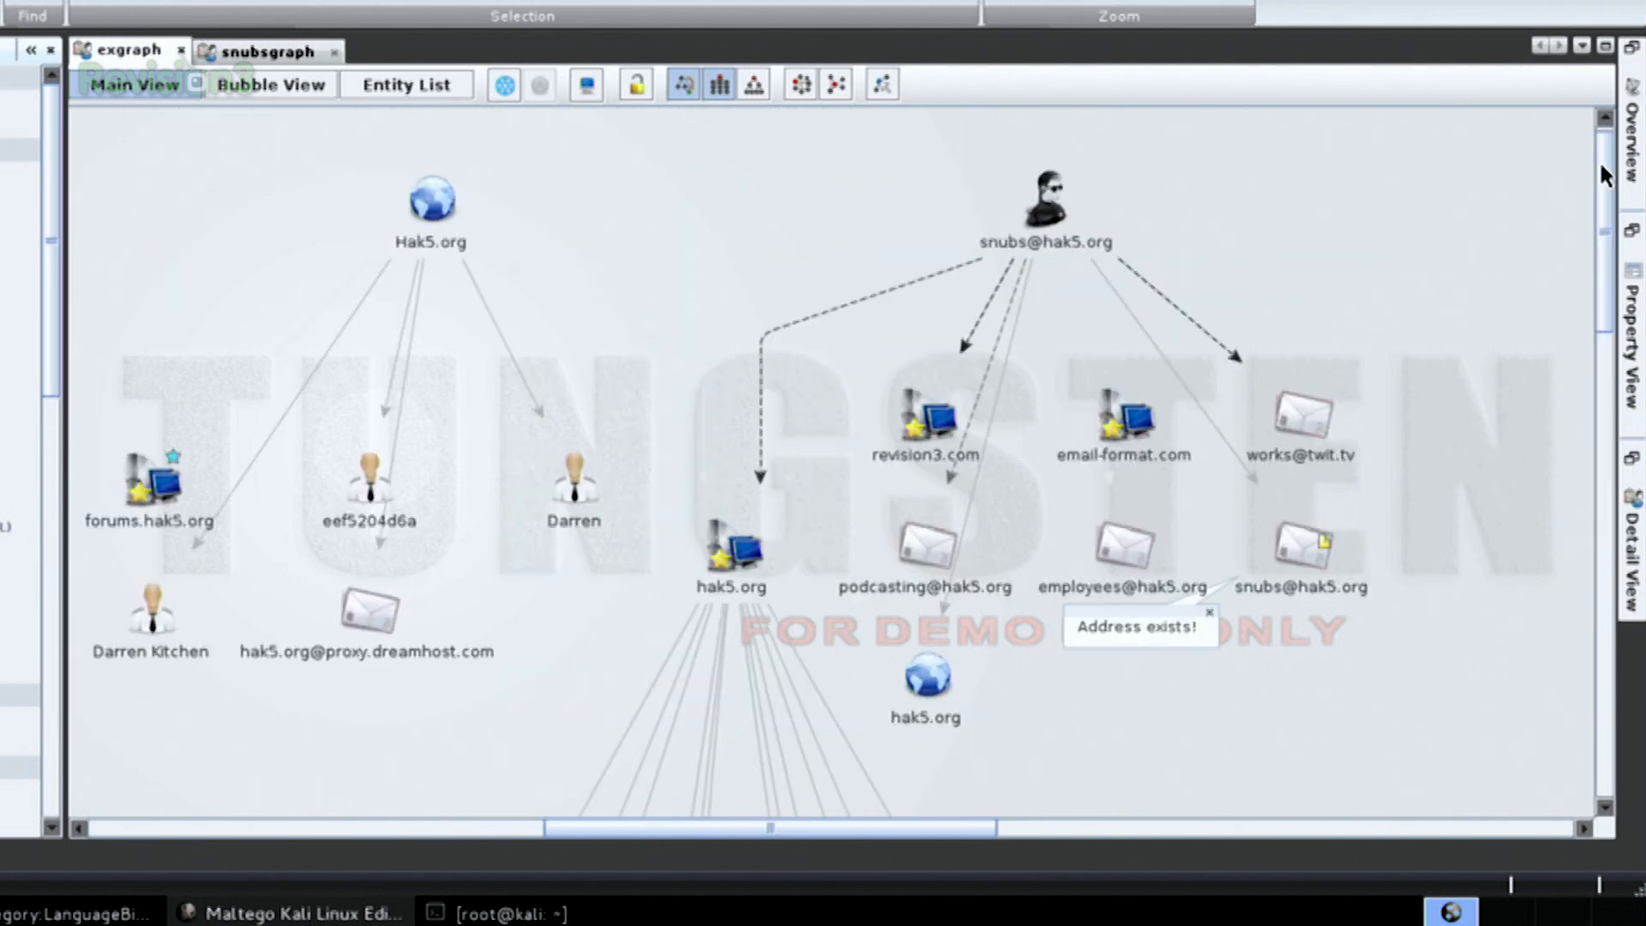
mouse_move(957, 265)
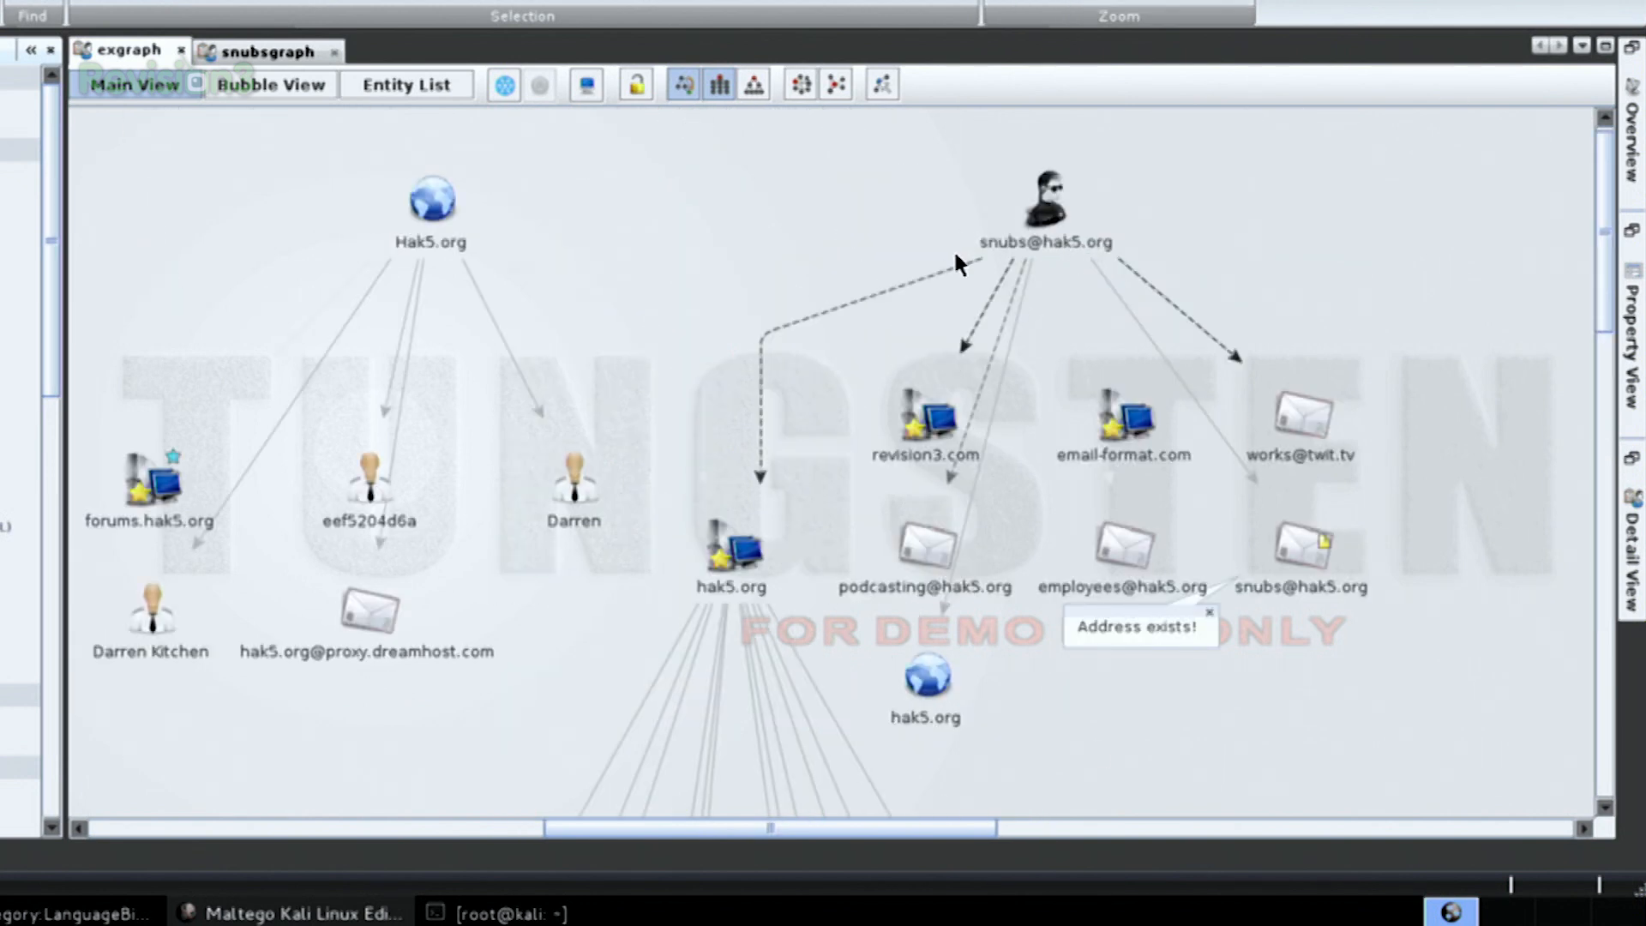
mouse_move(775, 239)
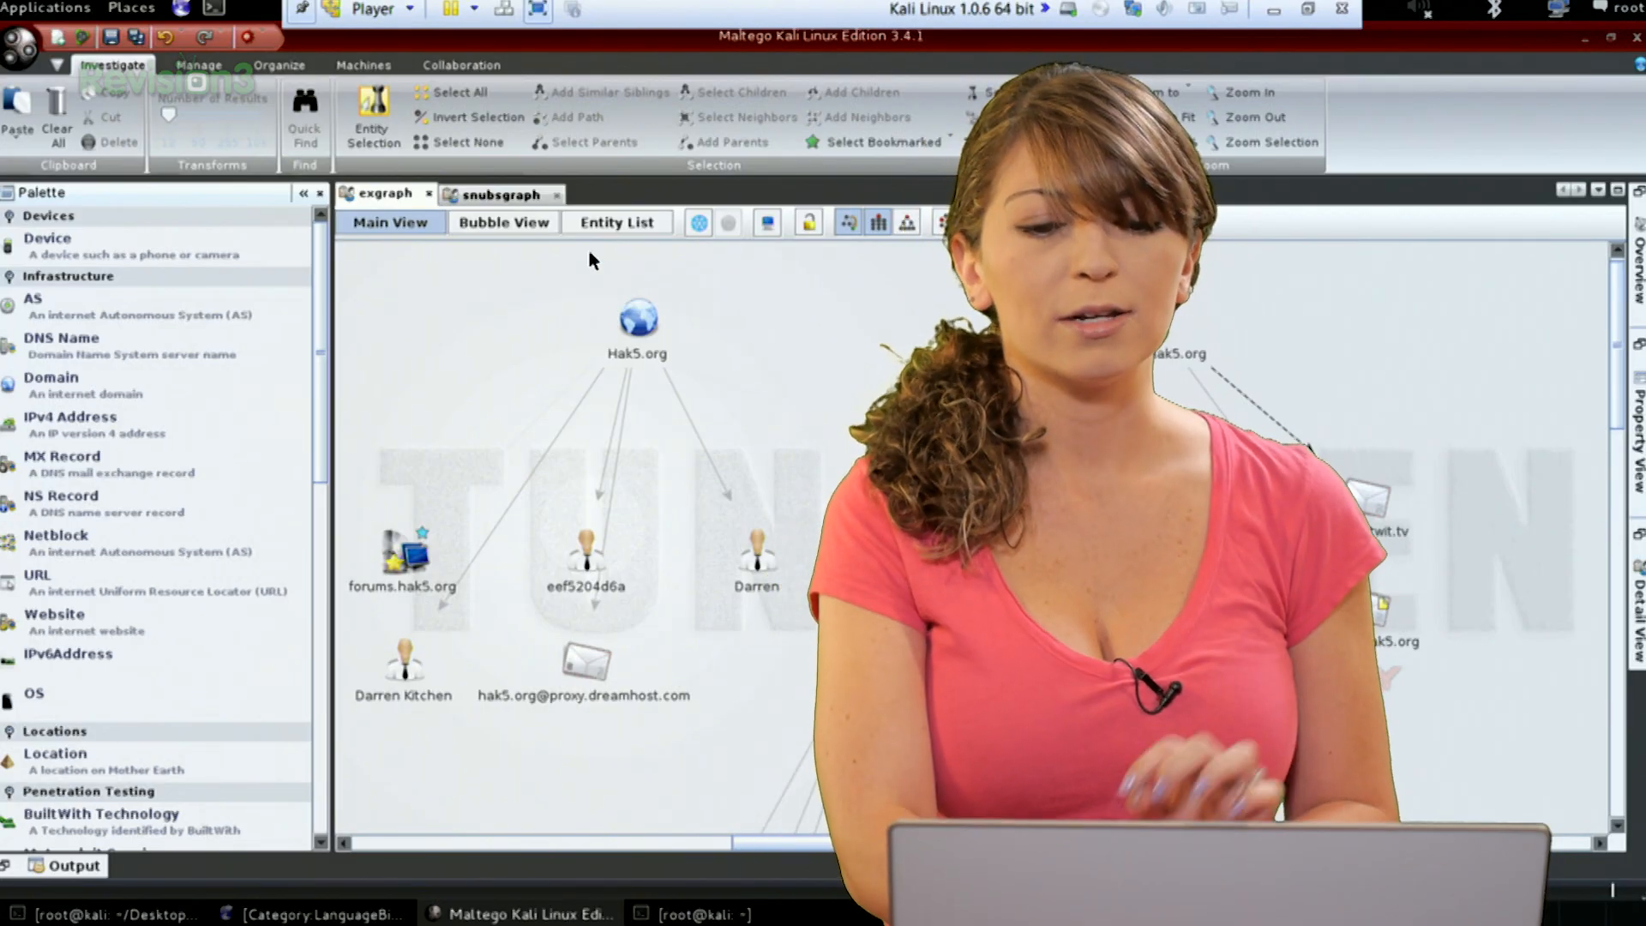
left_click(503, 224)
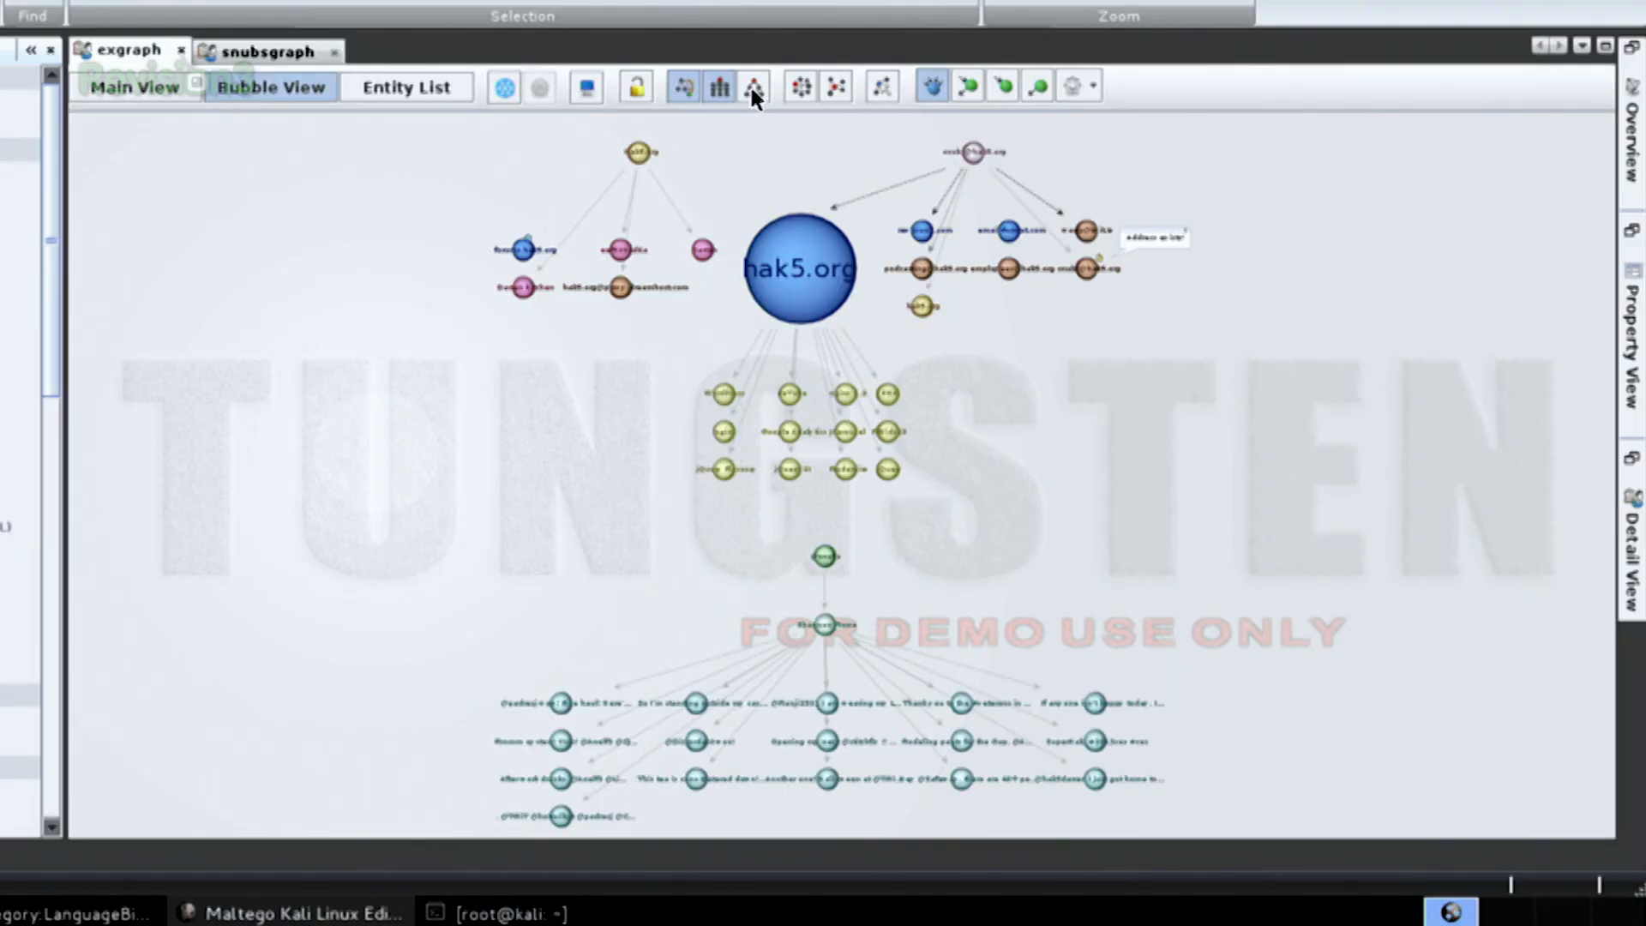
left_click(751, 86)
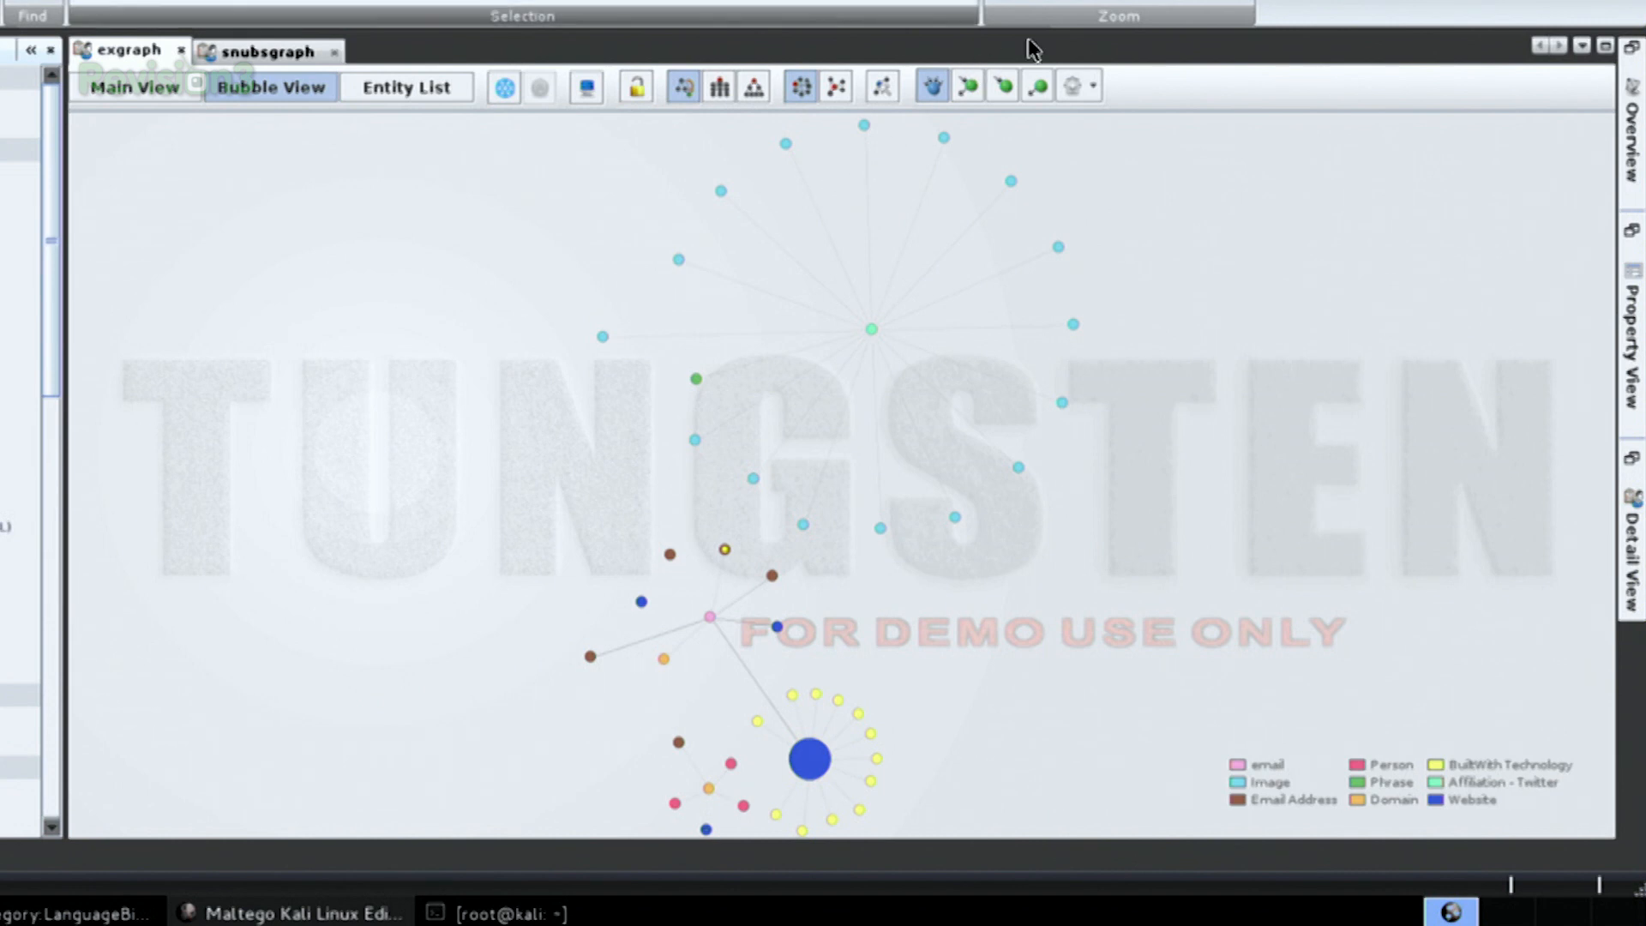
left_click(835, 86)
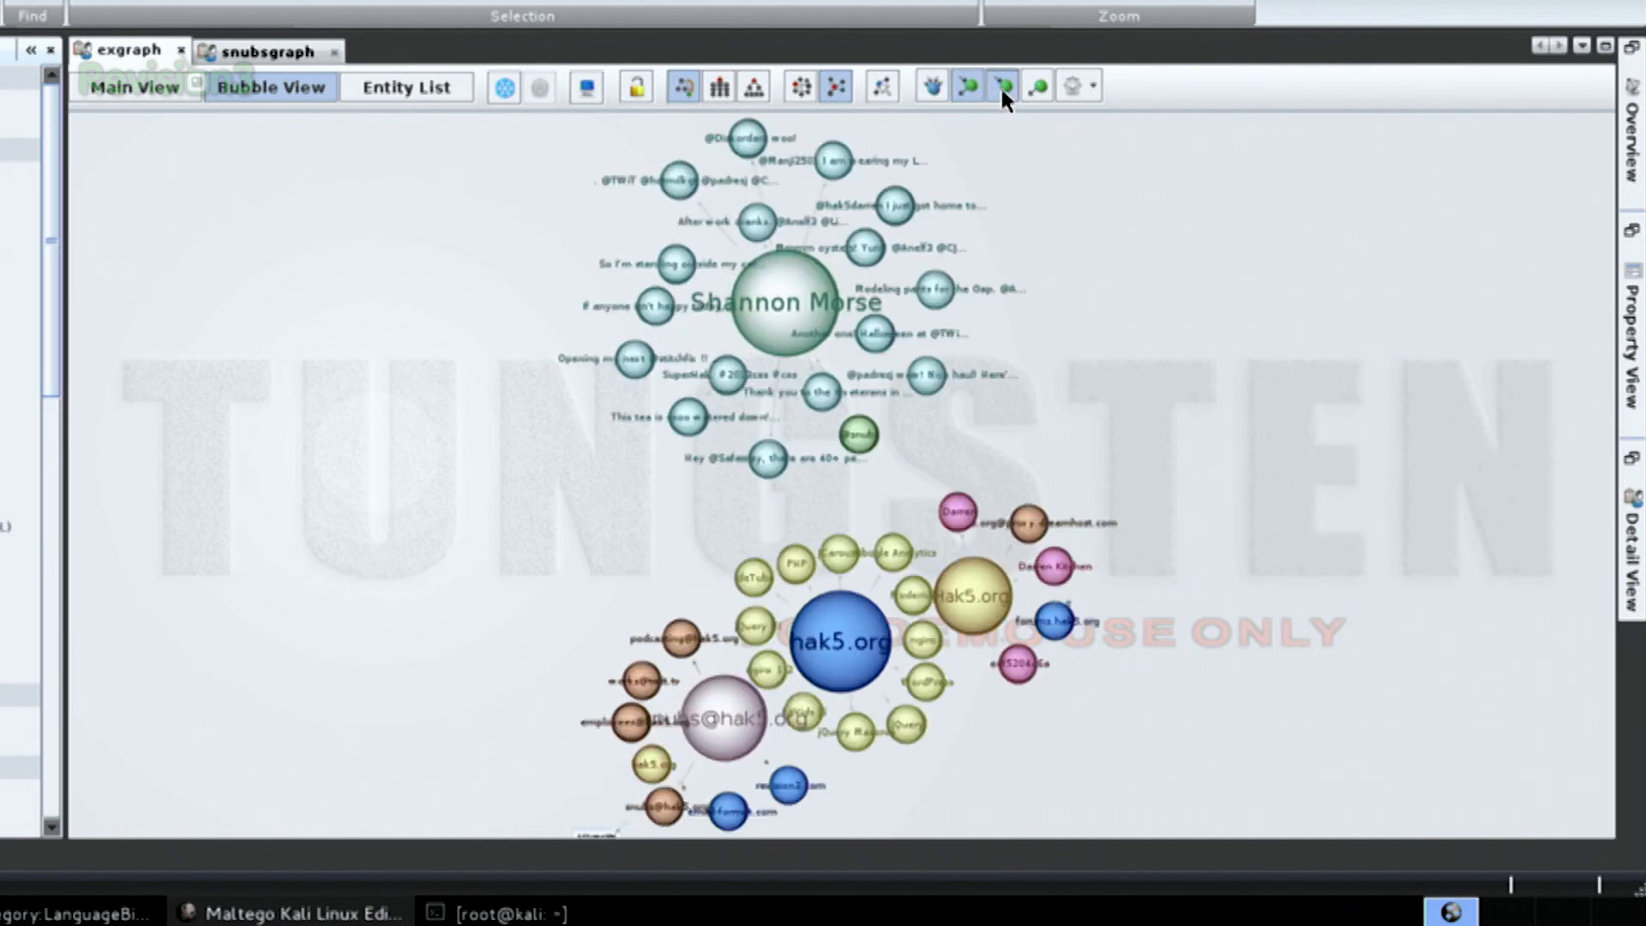
left_click(1024, 86)
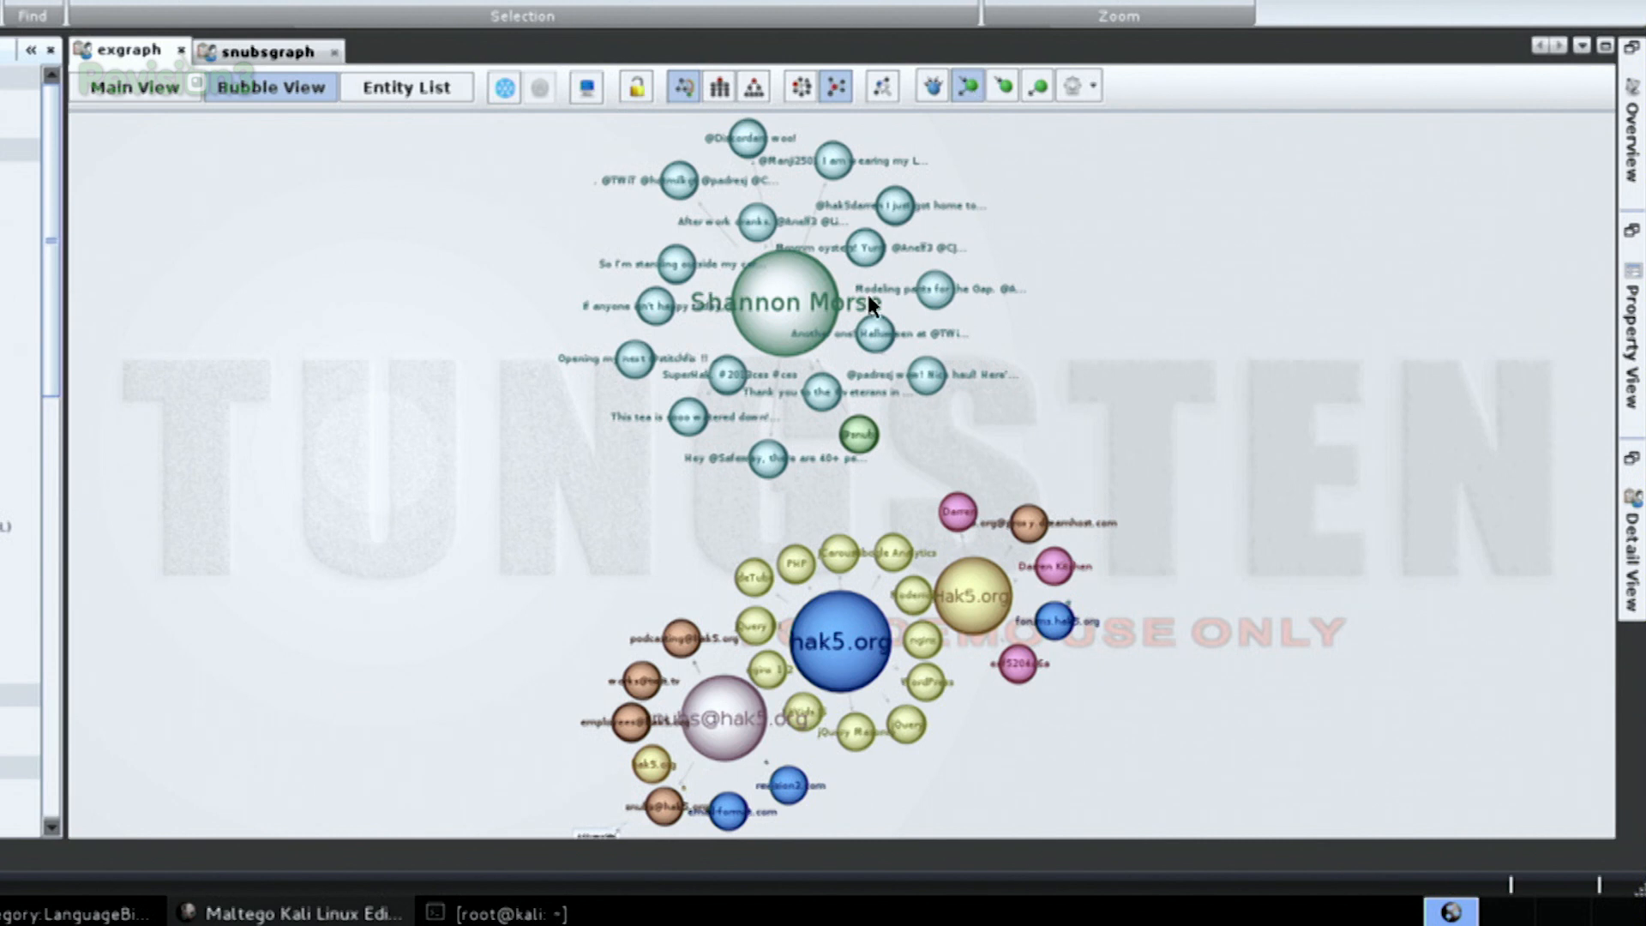
mouse_move(798, 380)
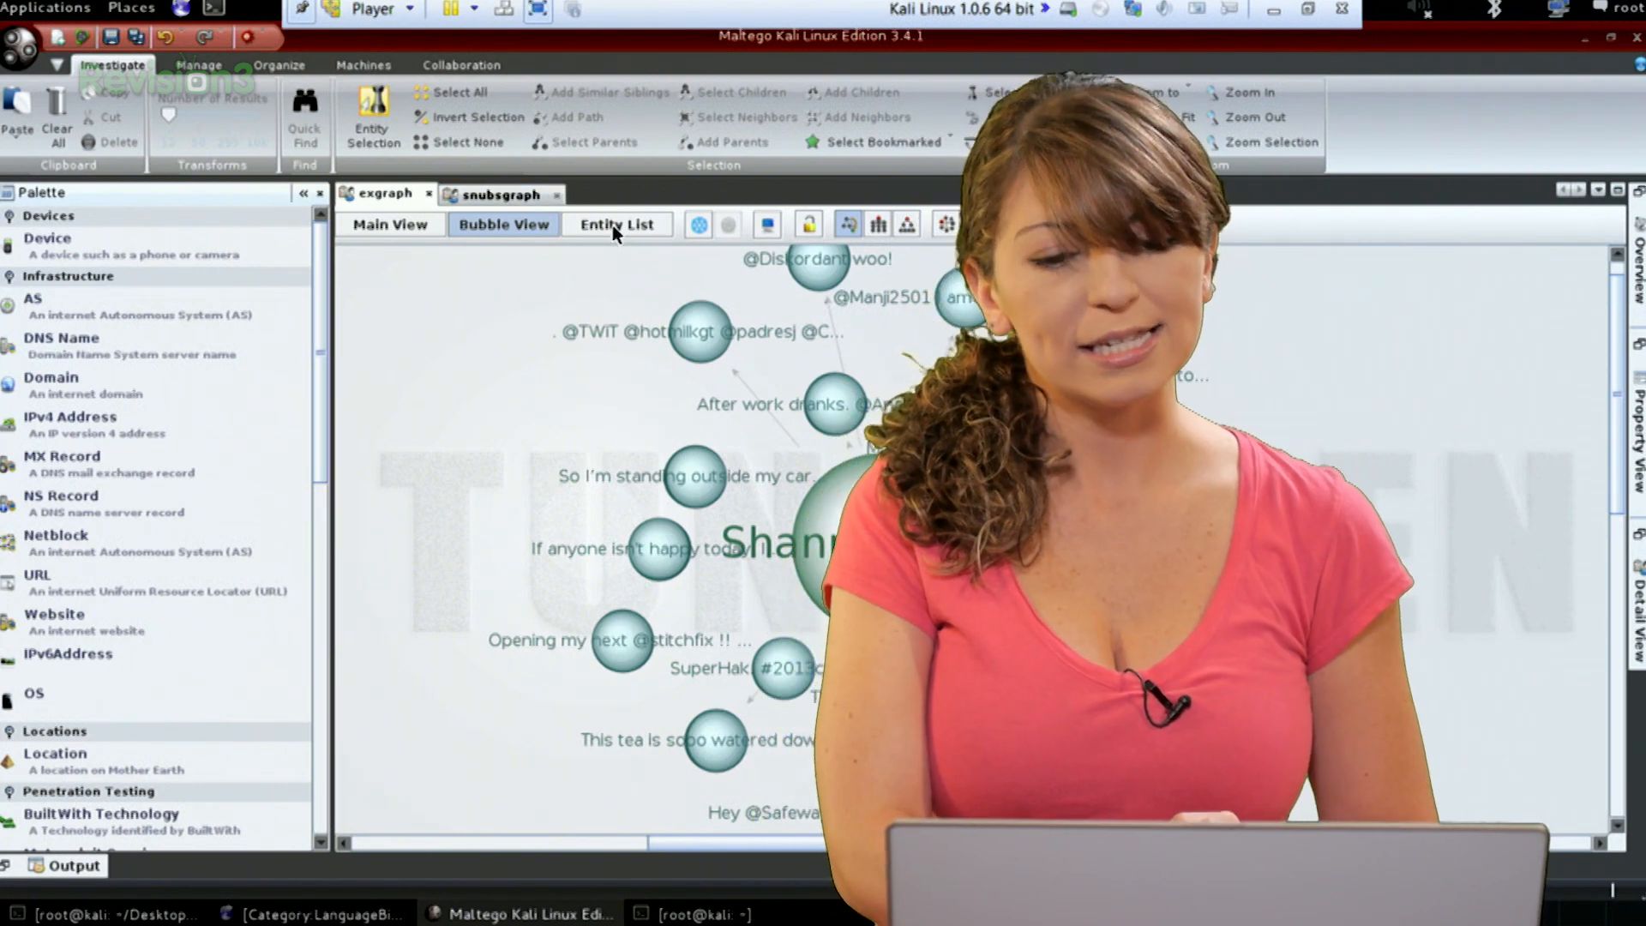
left_click(617, 223)
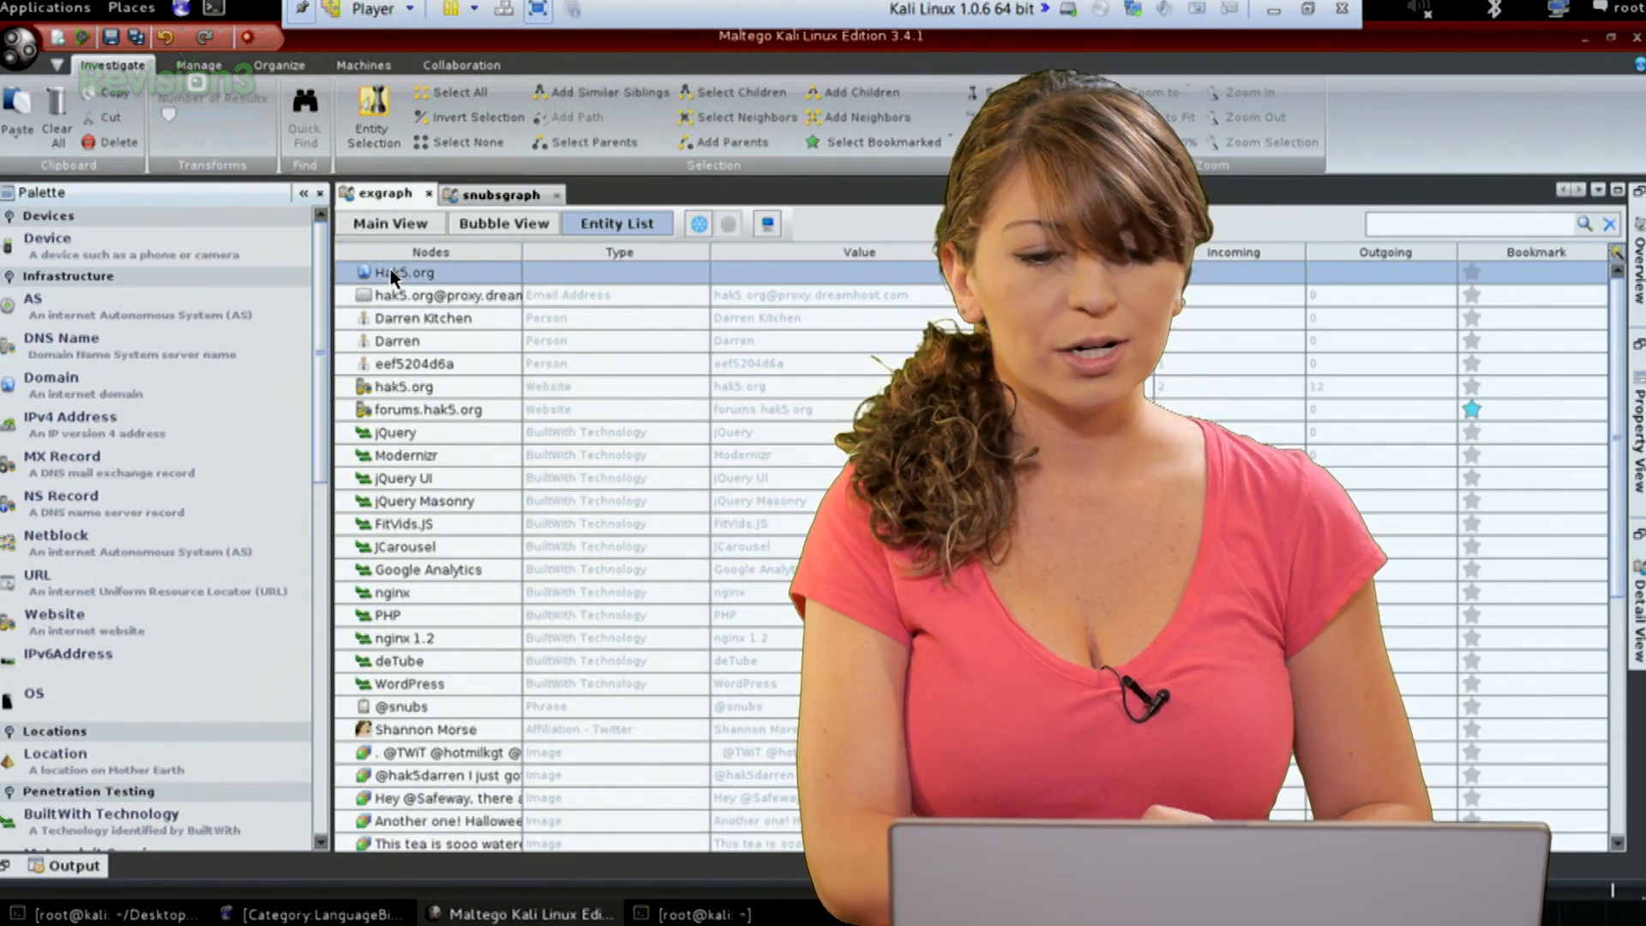
right_click(403, 272)
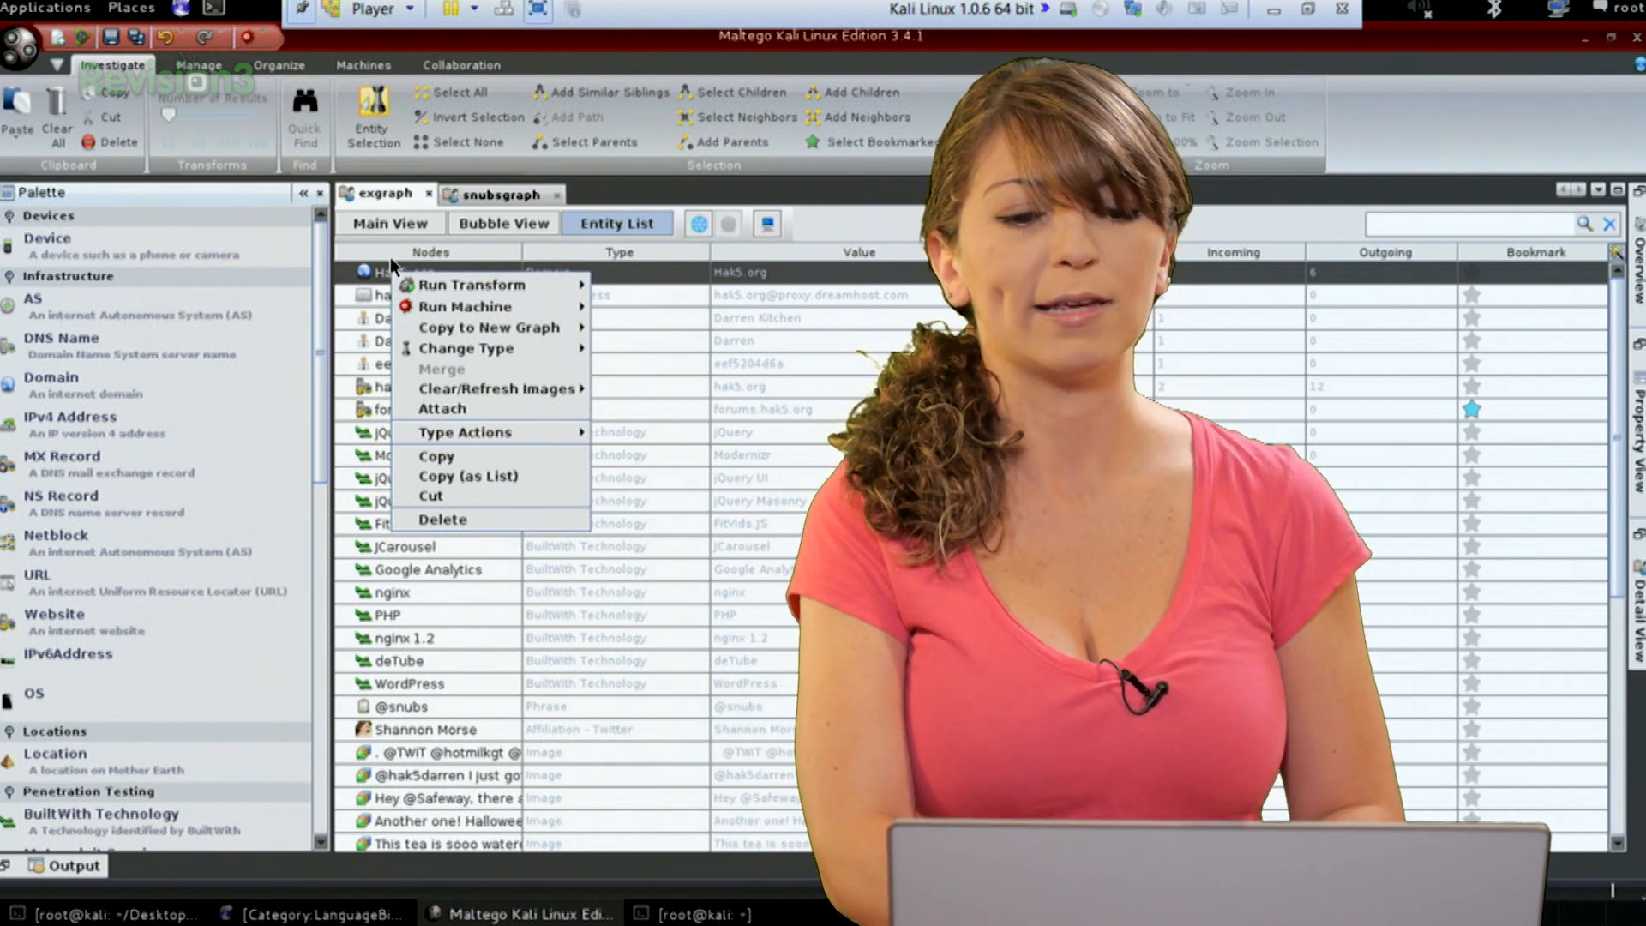
left_click(389, 221)
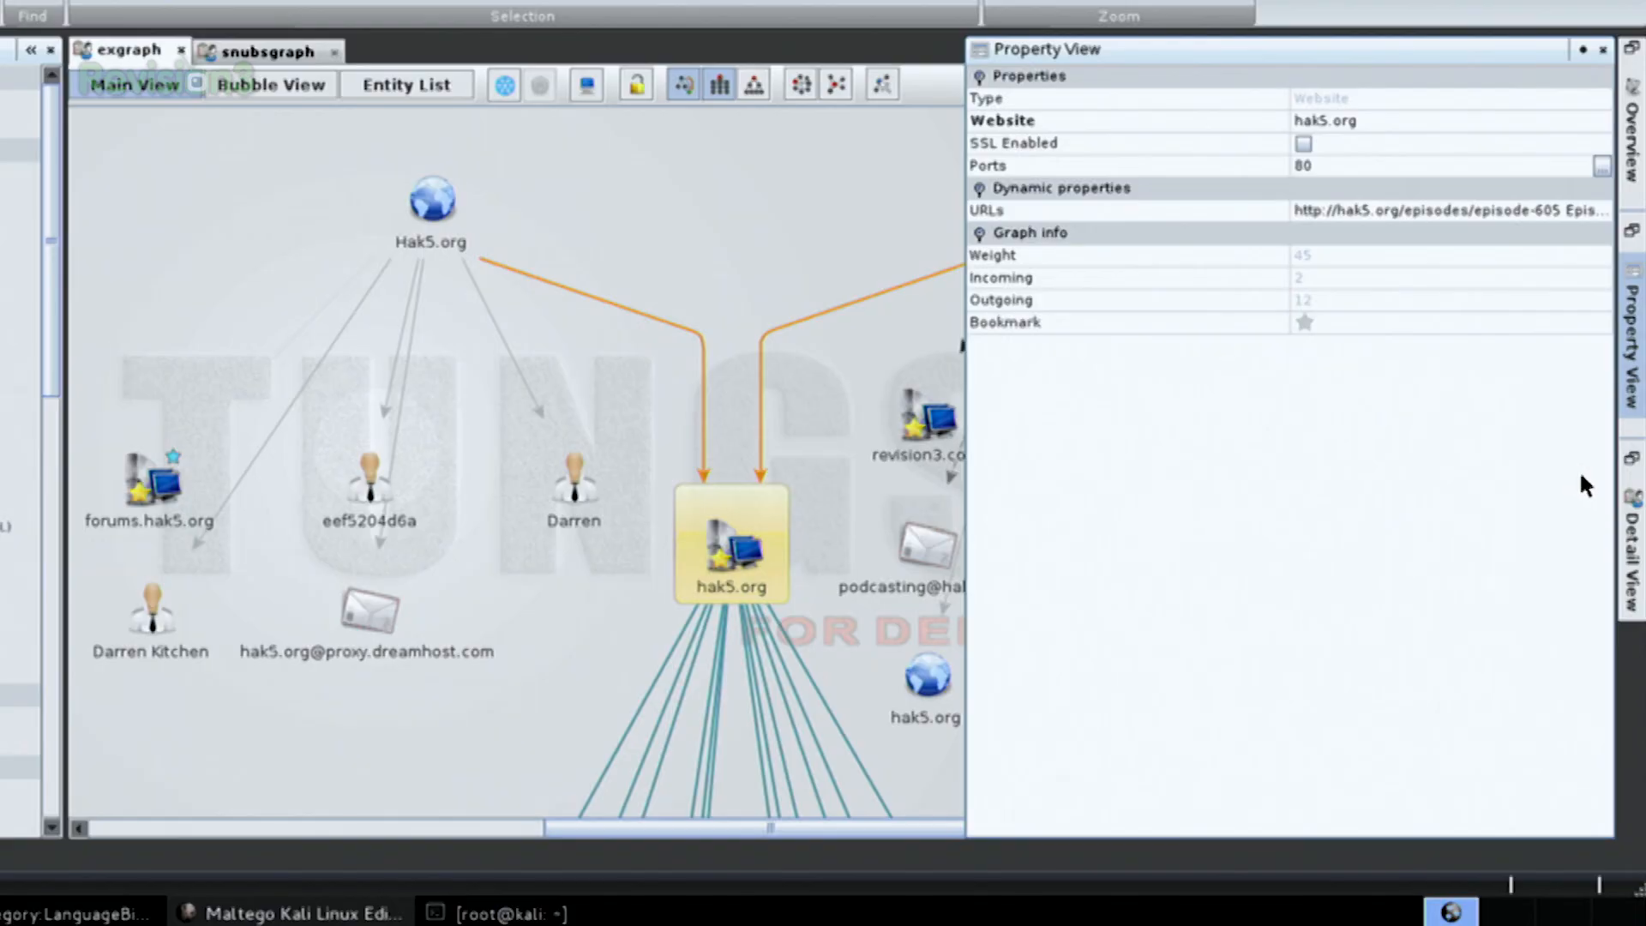
mouse_move(1632, 373)
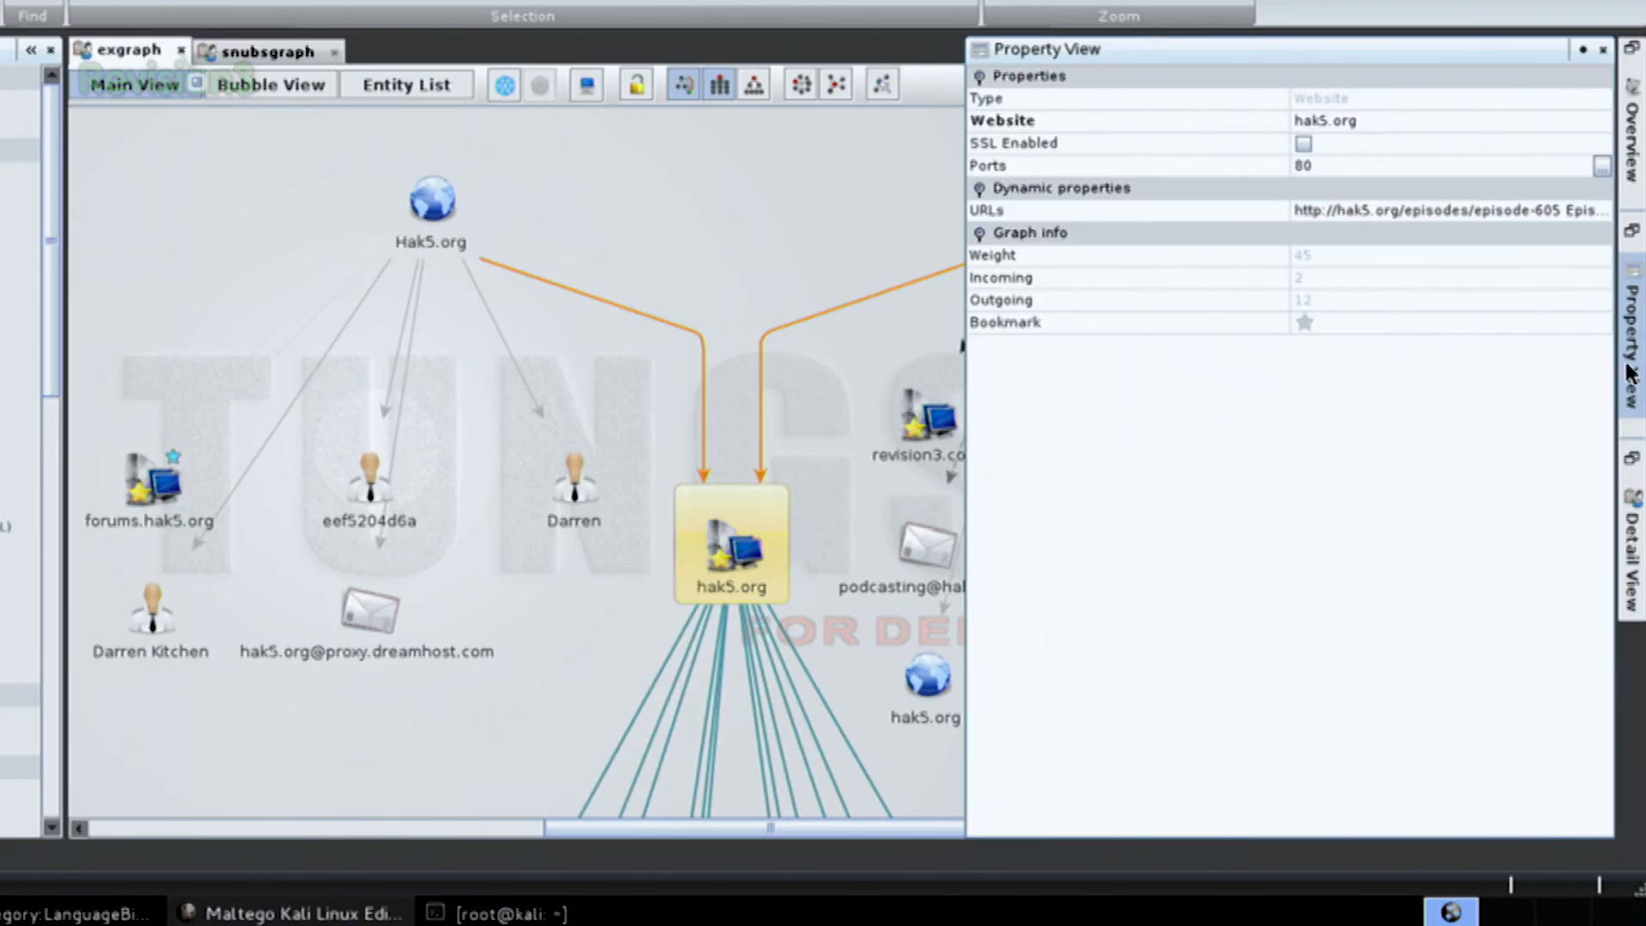
left_click(1304, 144)
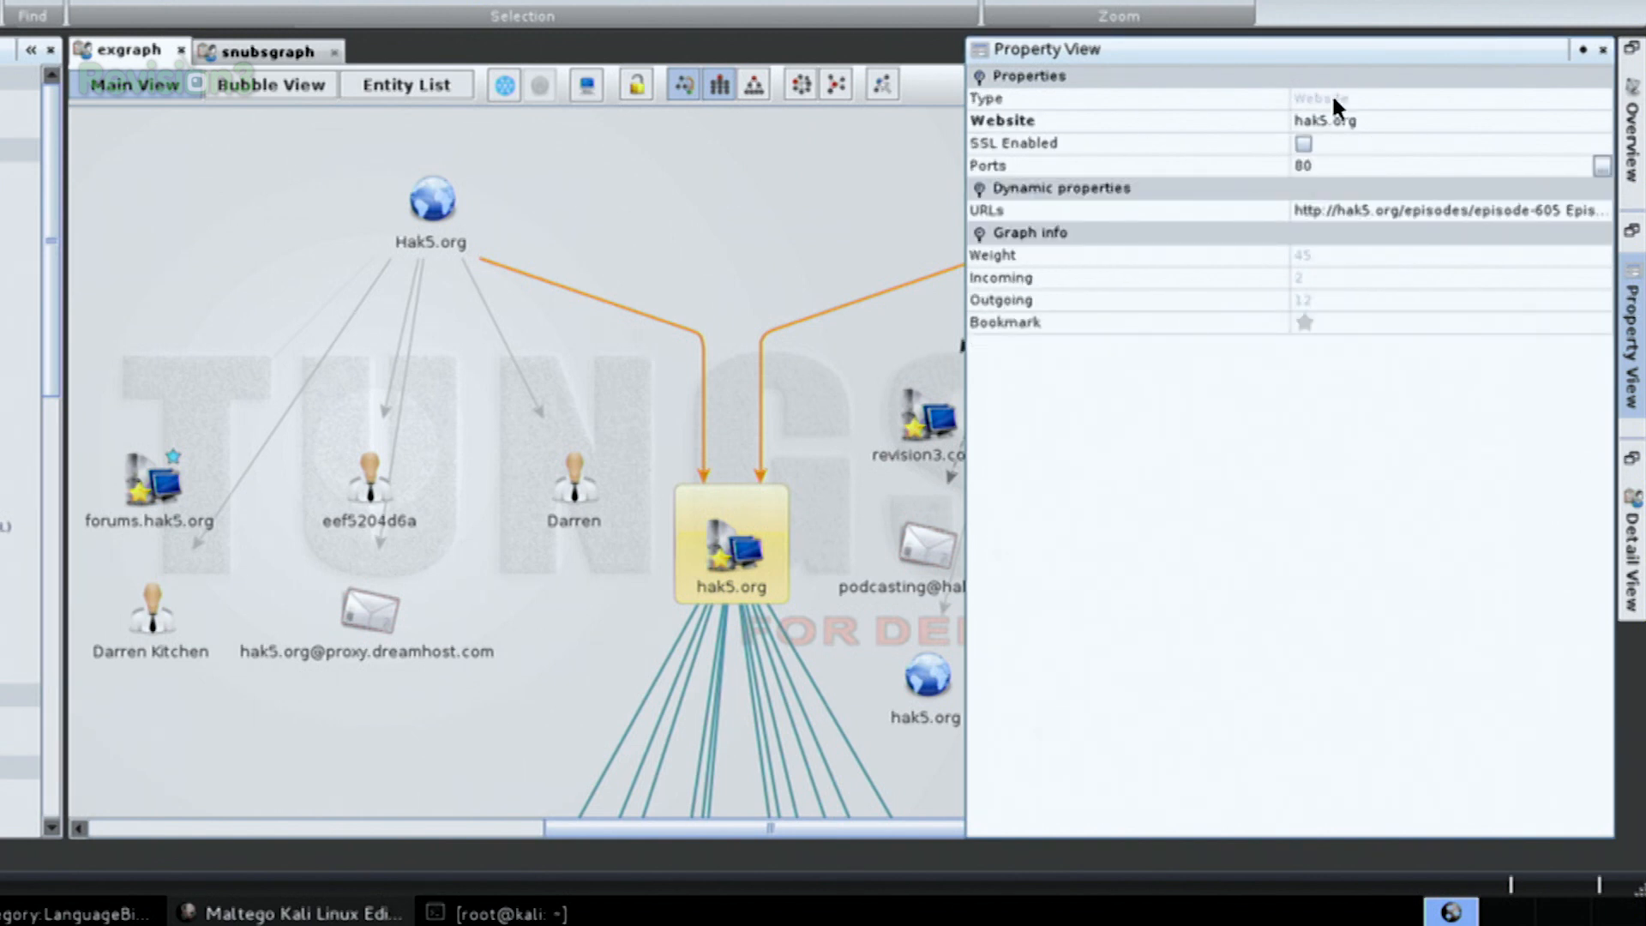
left_click(1312, 98)
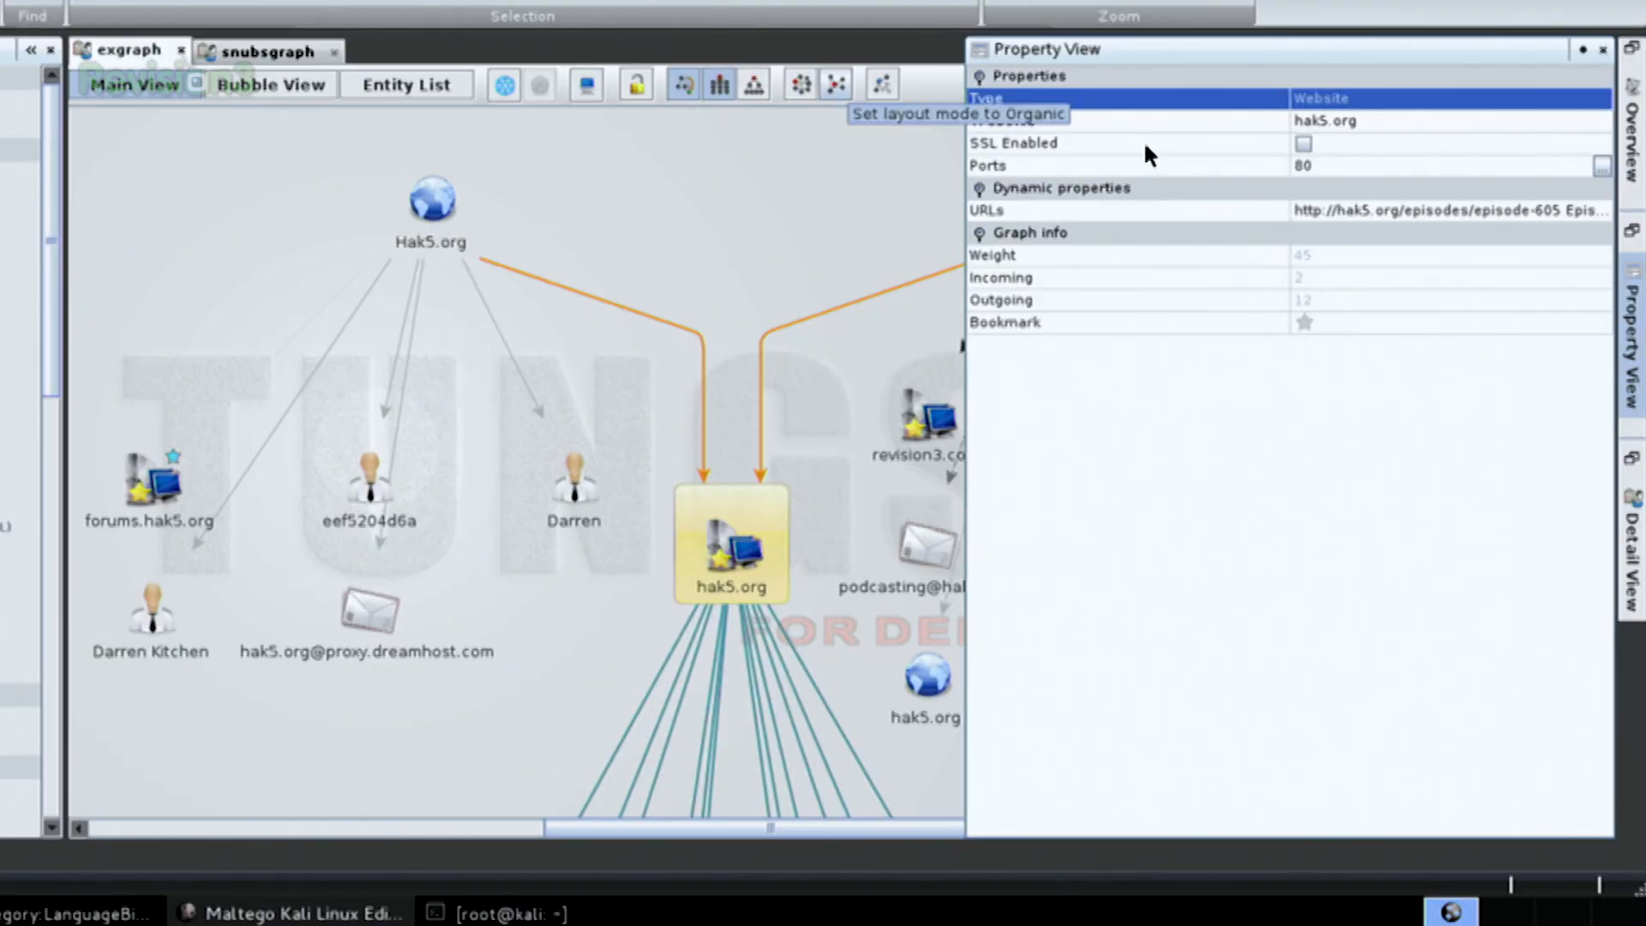
mouse_move(1320, 183)
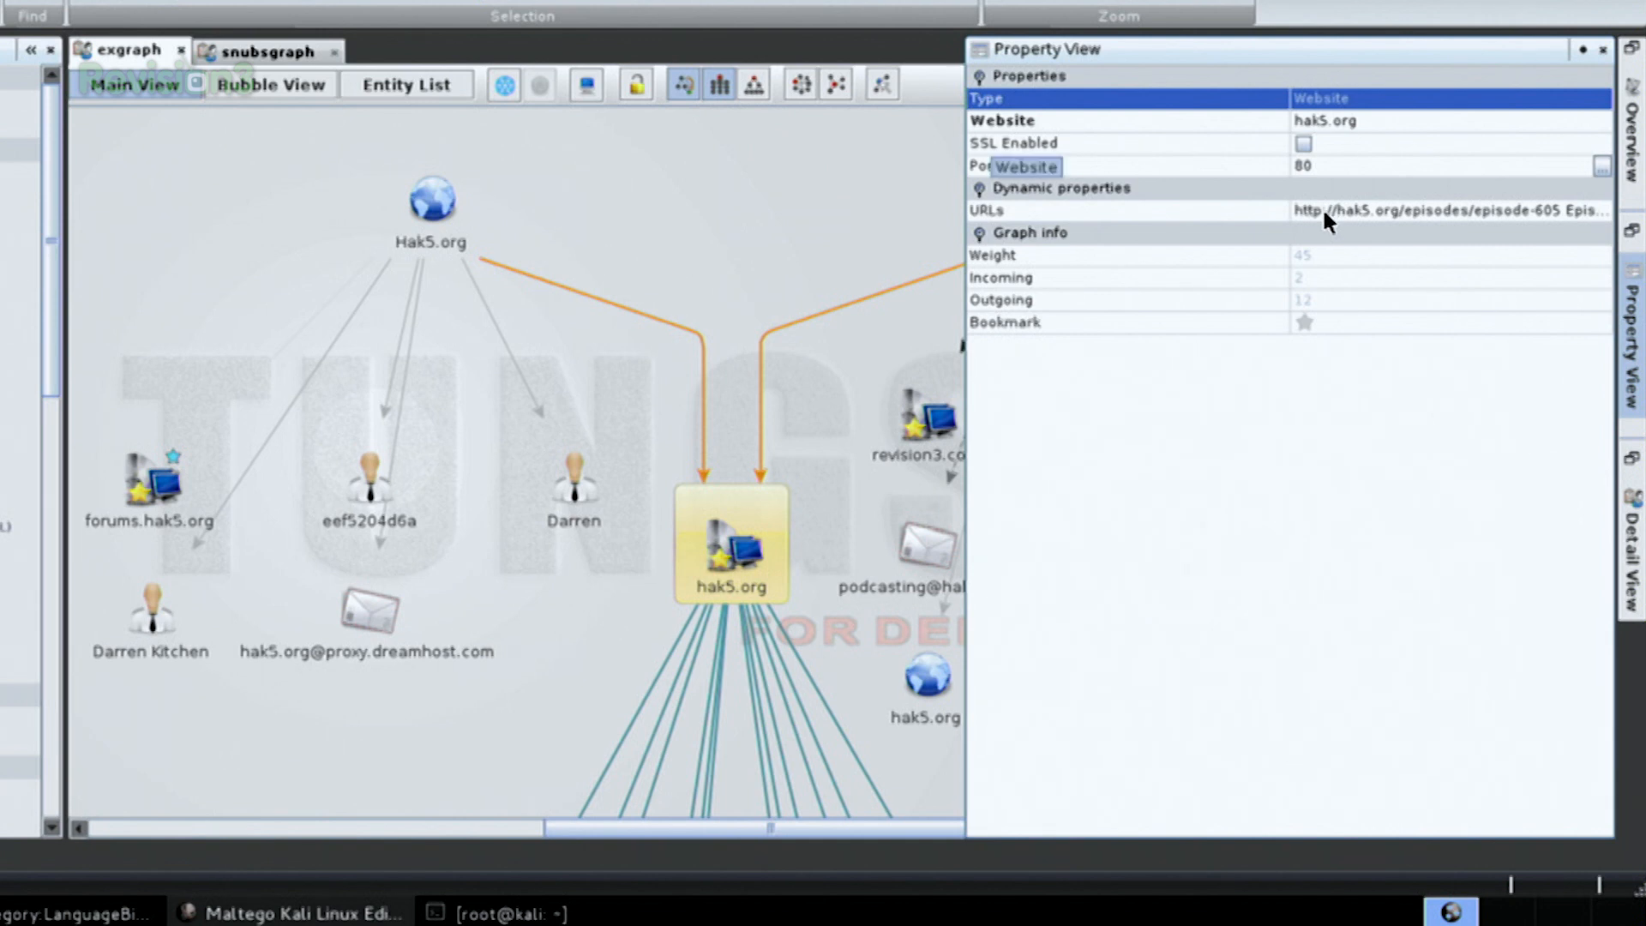
left_click(1123, 210)
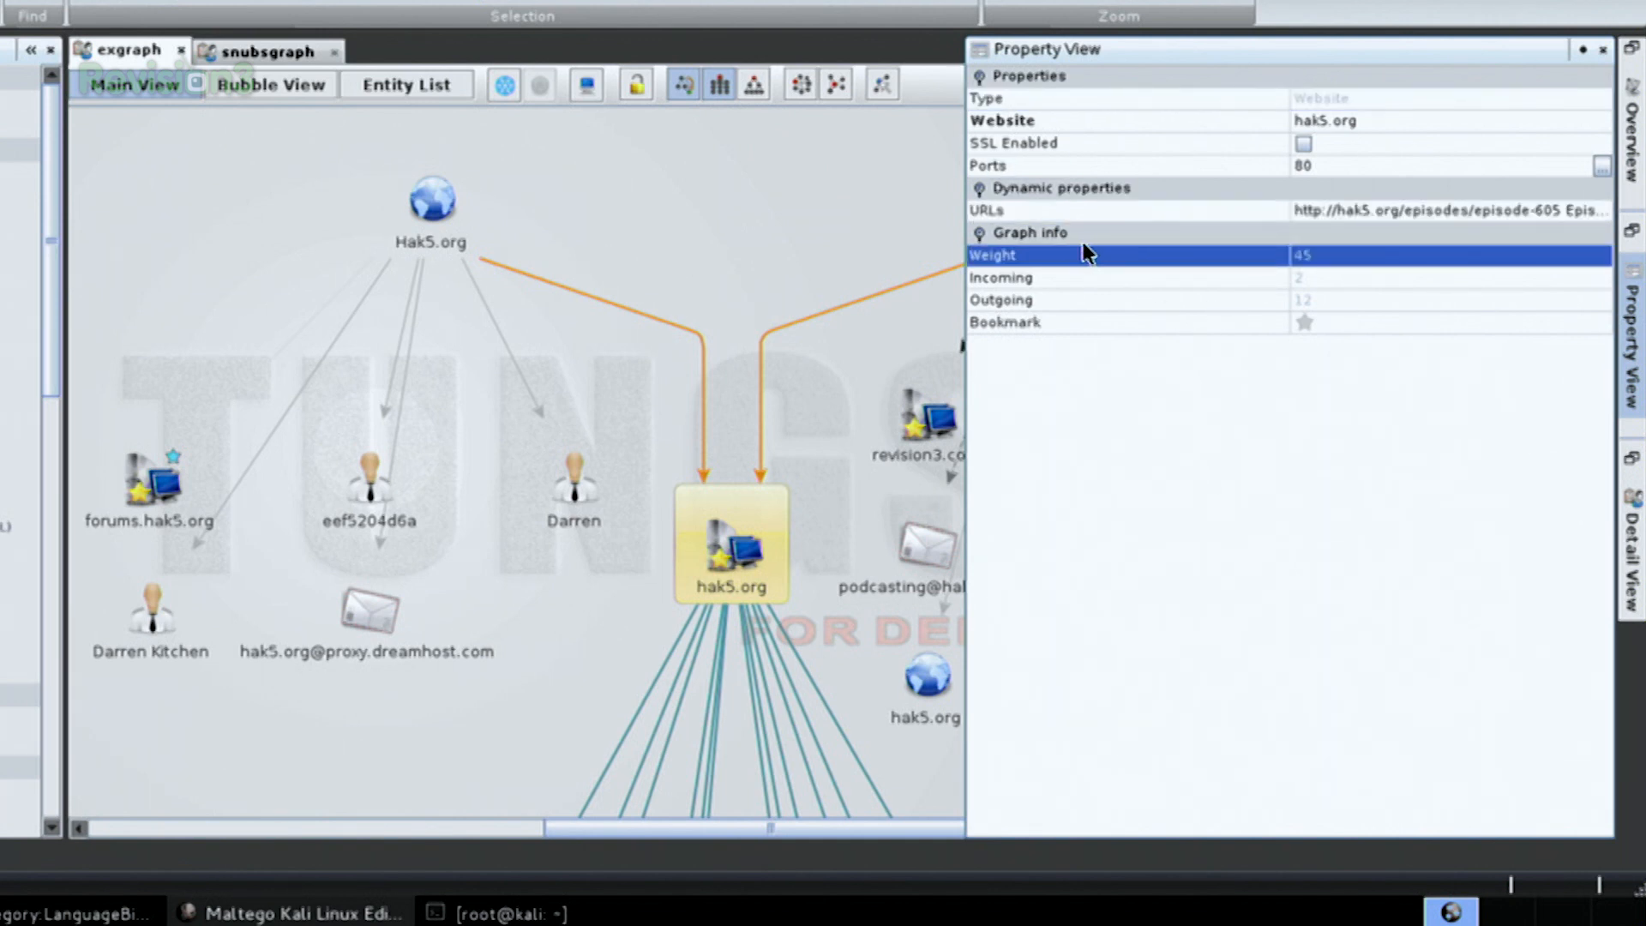
mouse_move(1178, 410)
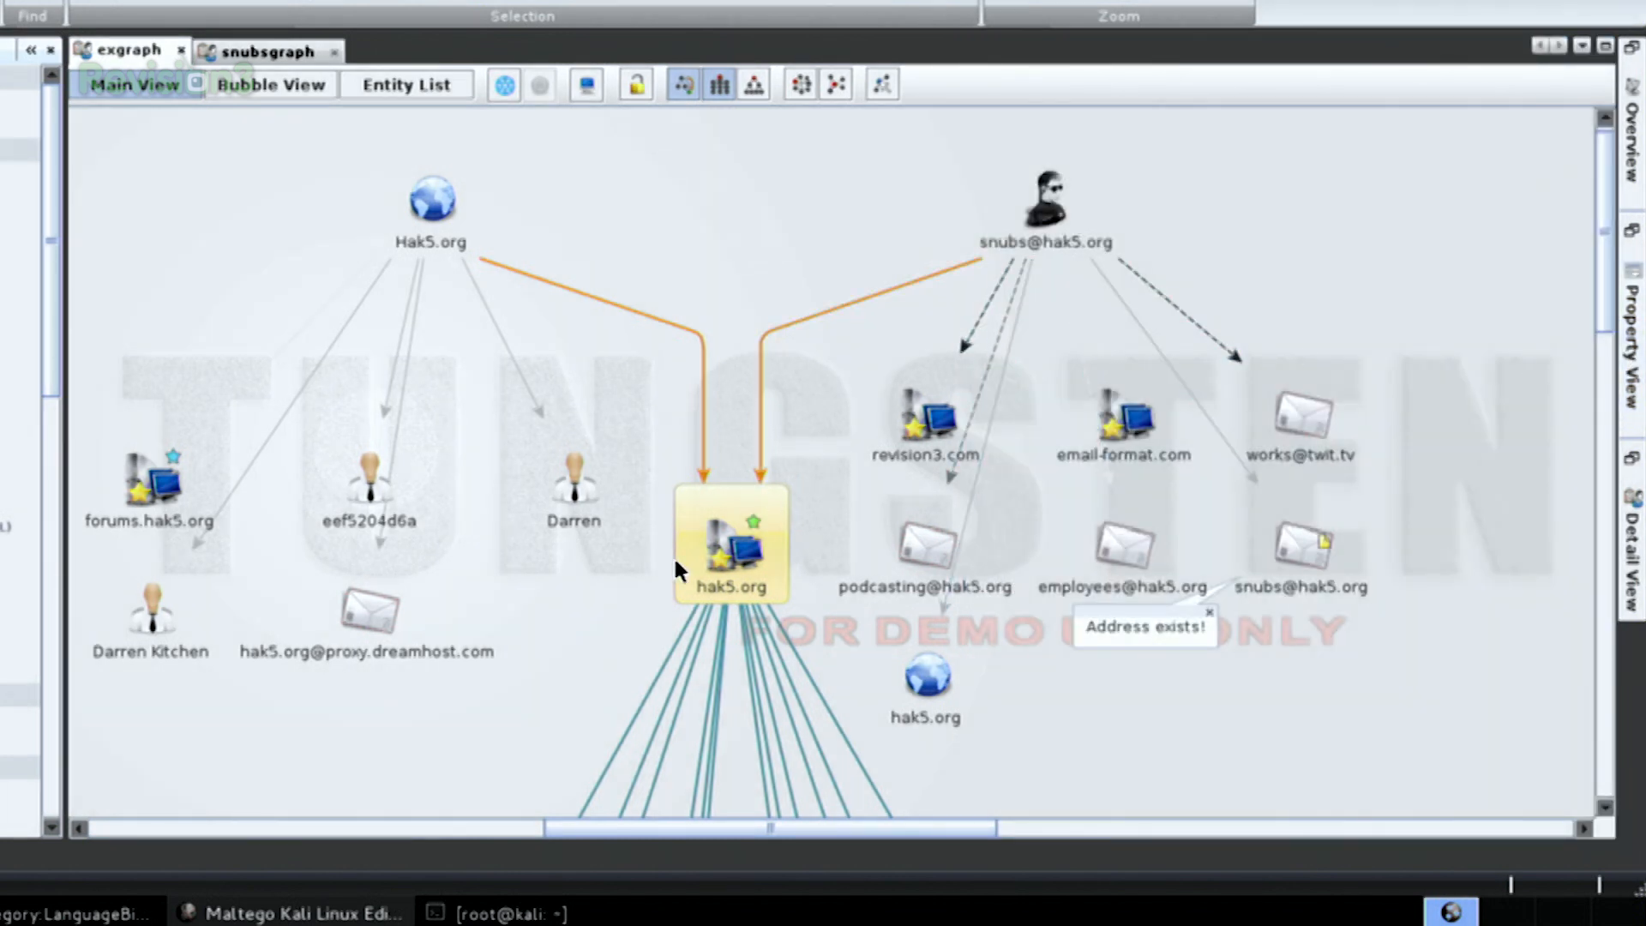
mouse_move(739, 660)
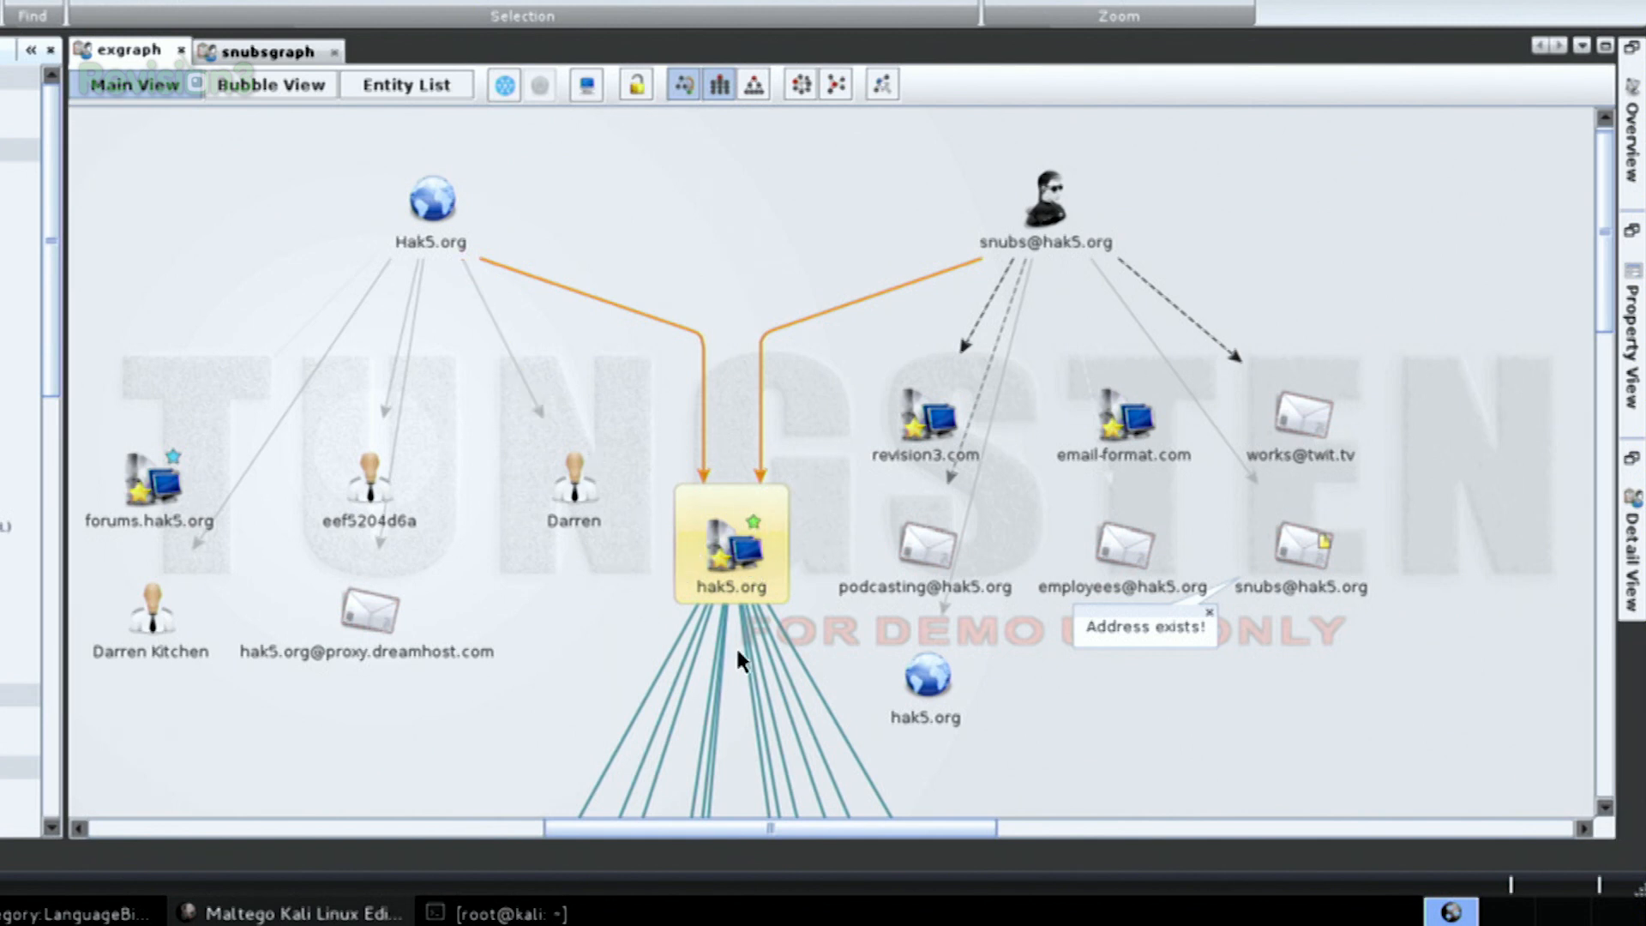
mouse_move(538, 733)
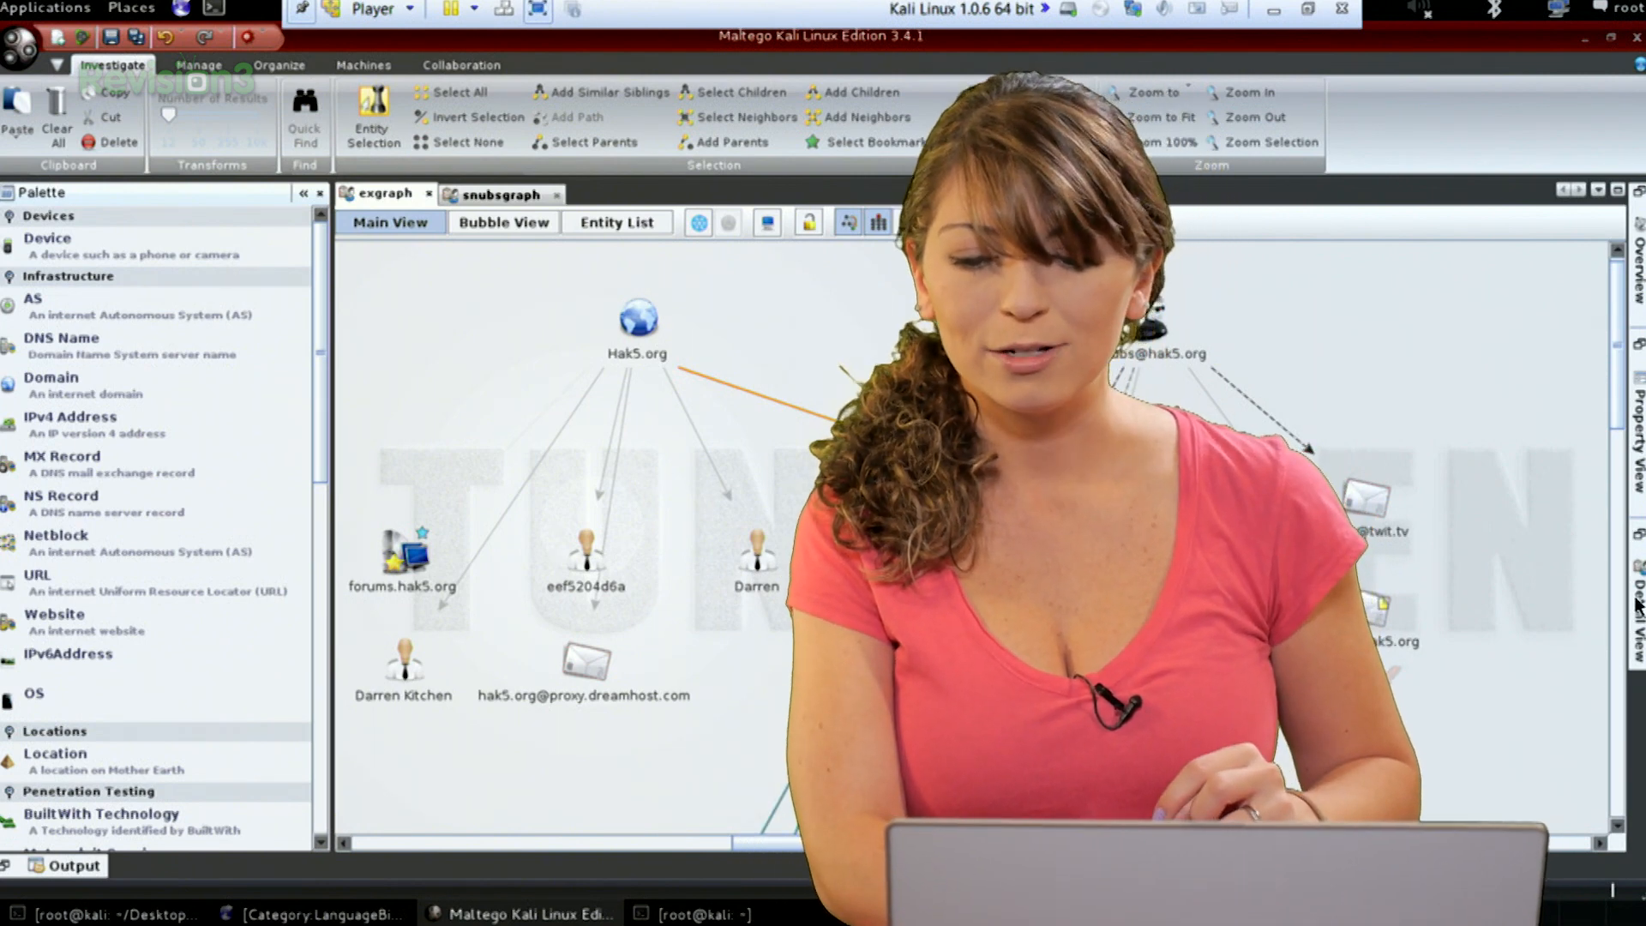
Select Hak5.org and hak5.org together and list their details side by side.
left_click(731, 543)
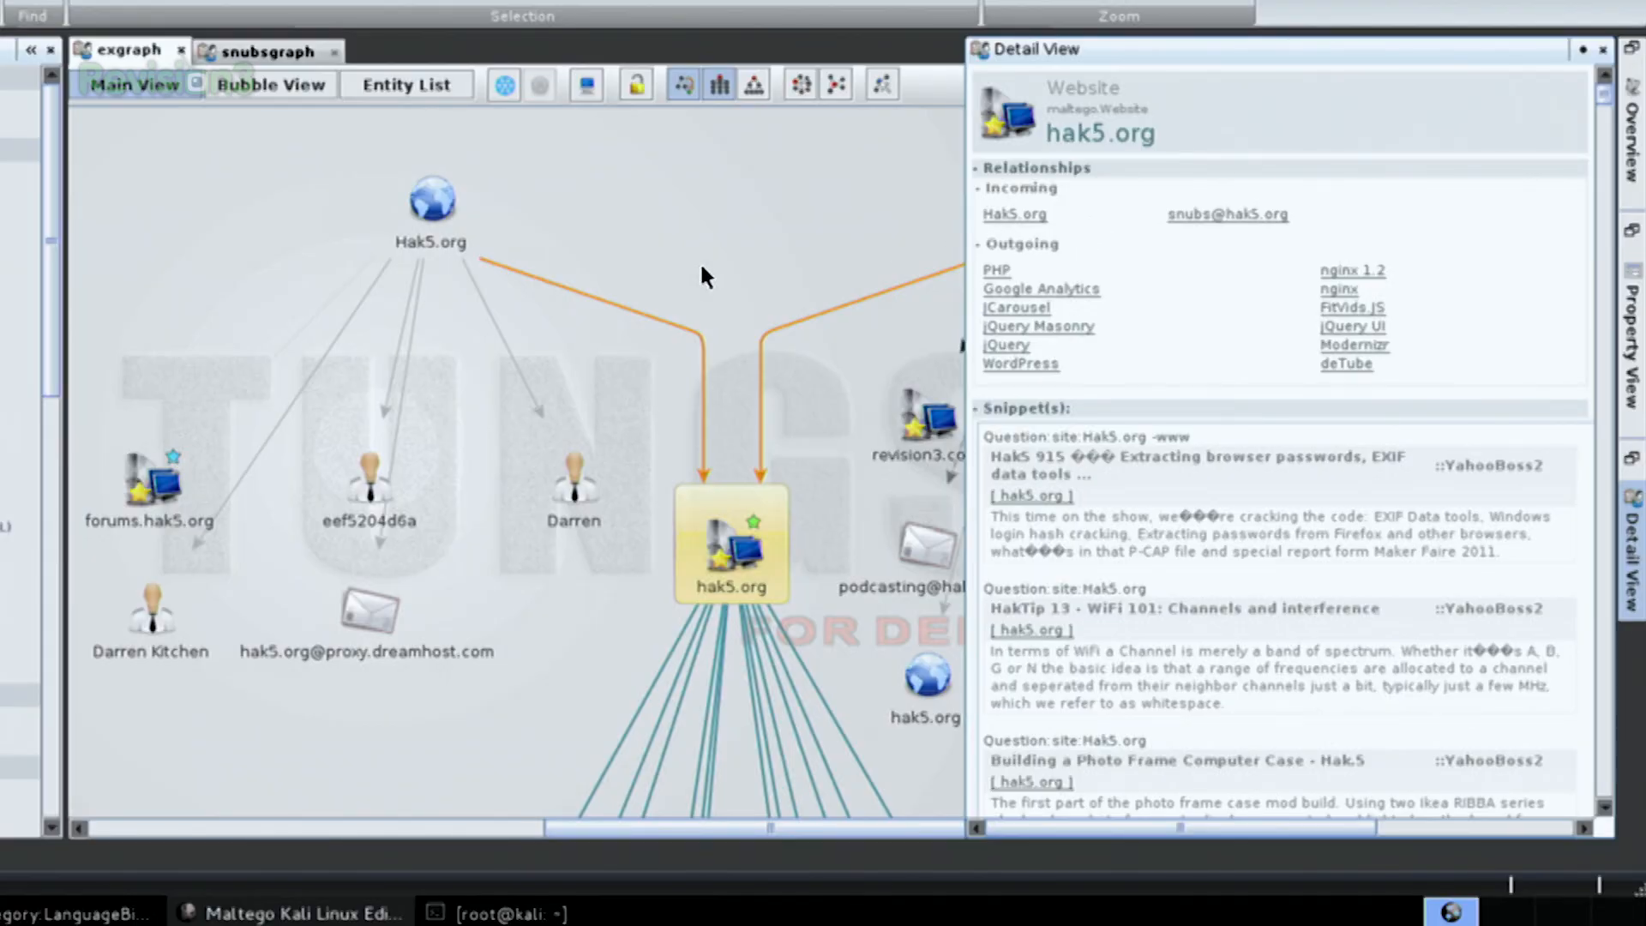
left_click(1603, 49)
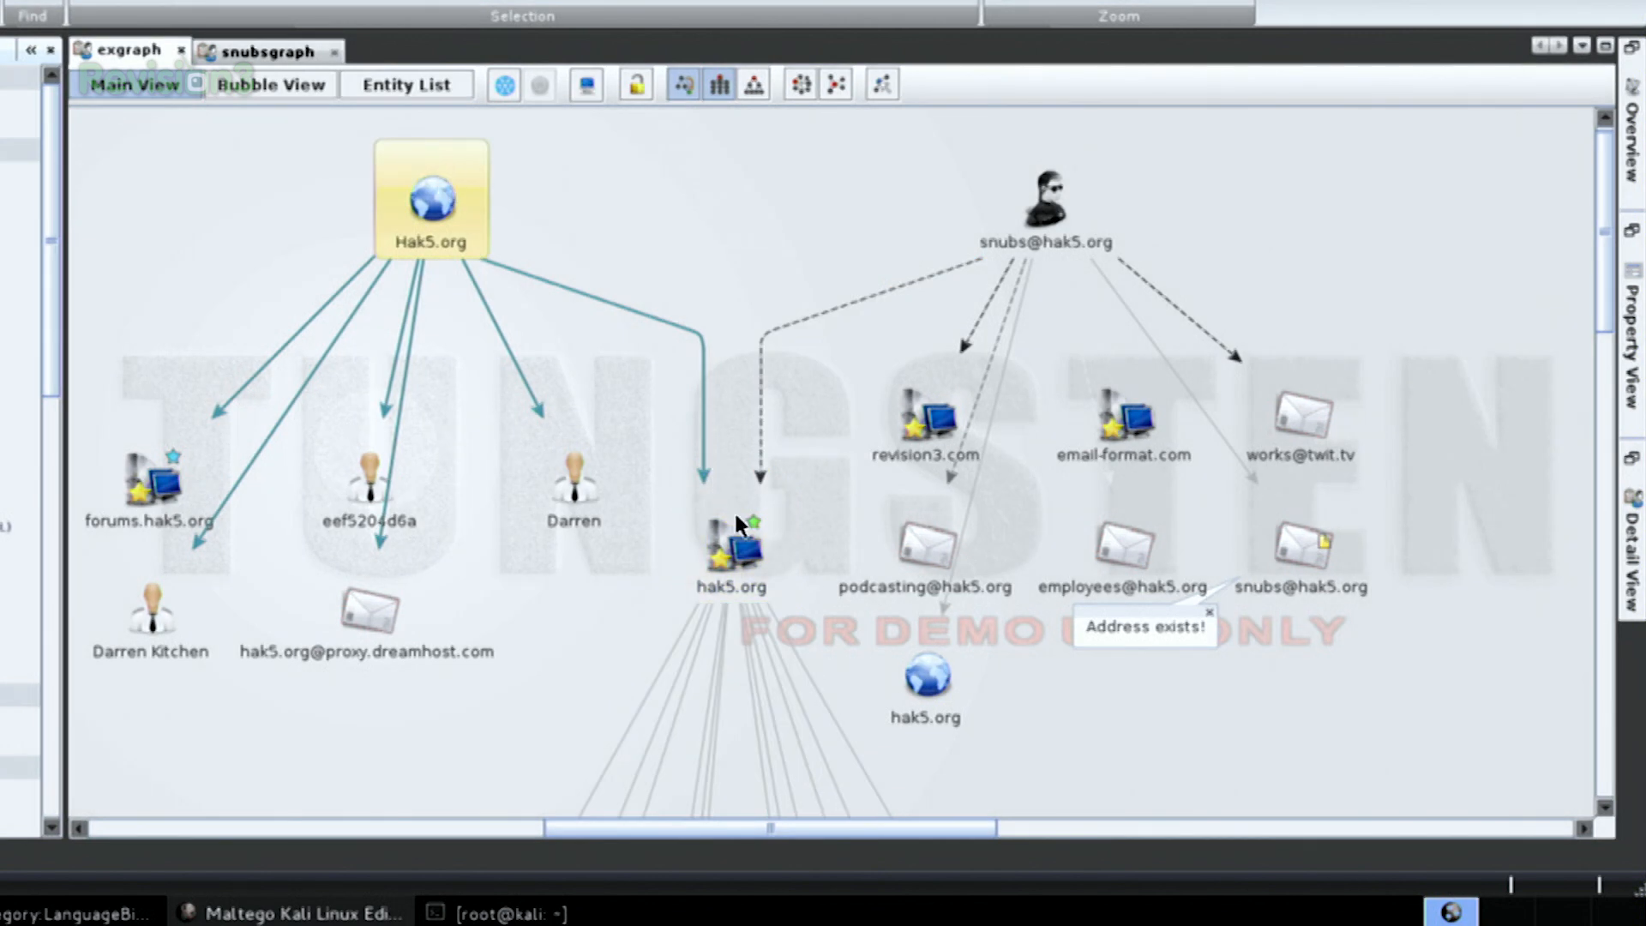
left_click(731, 541)
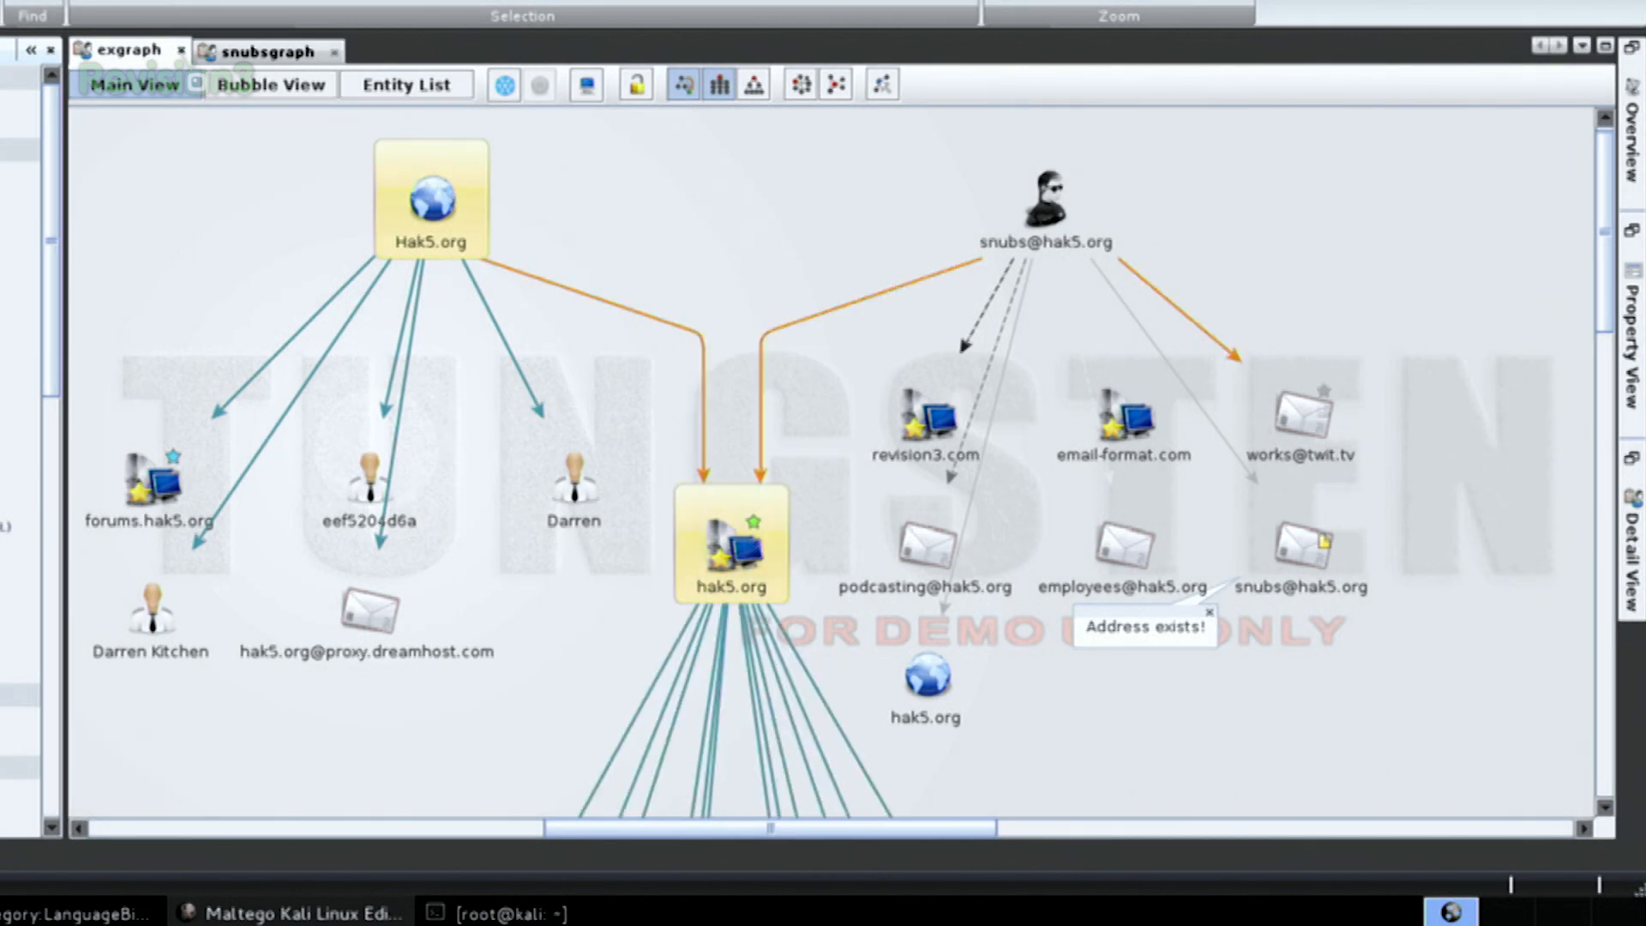
left_click(1629, 546)
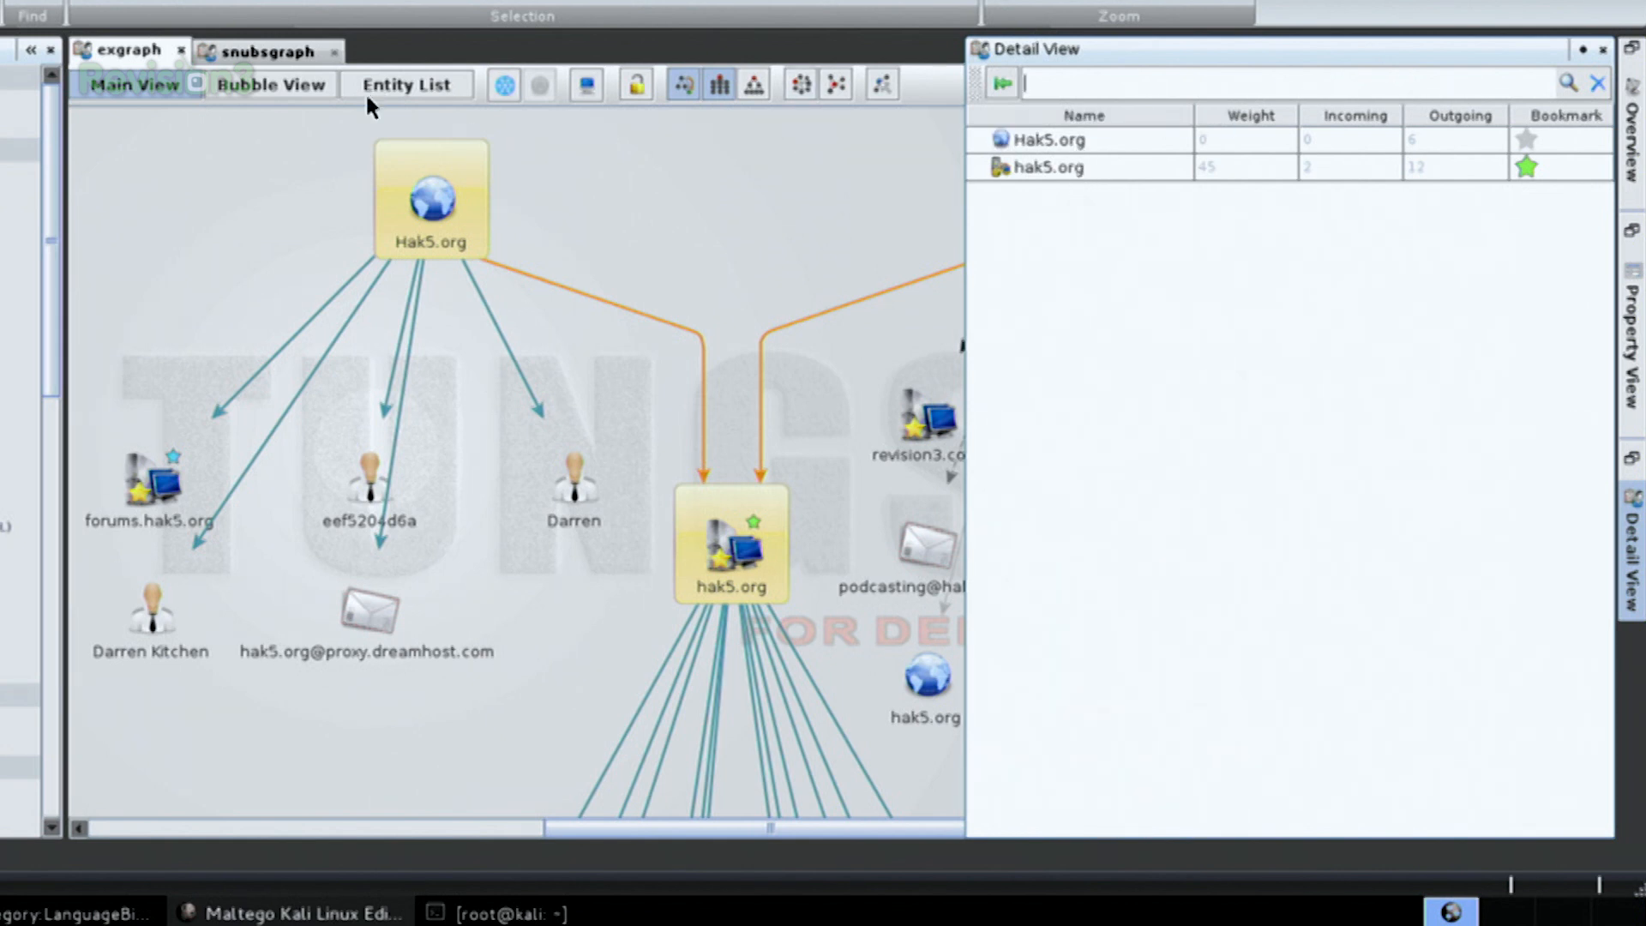
mouse_move(594, 532)
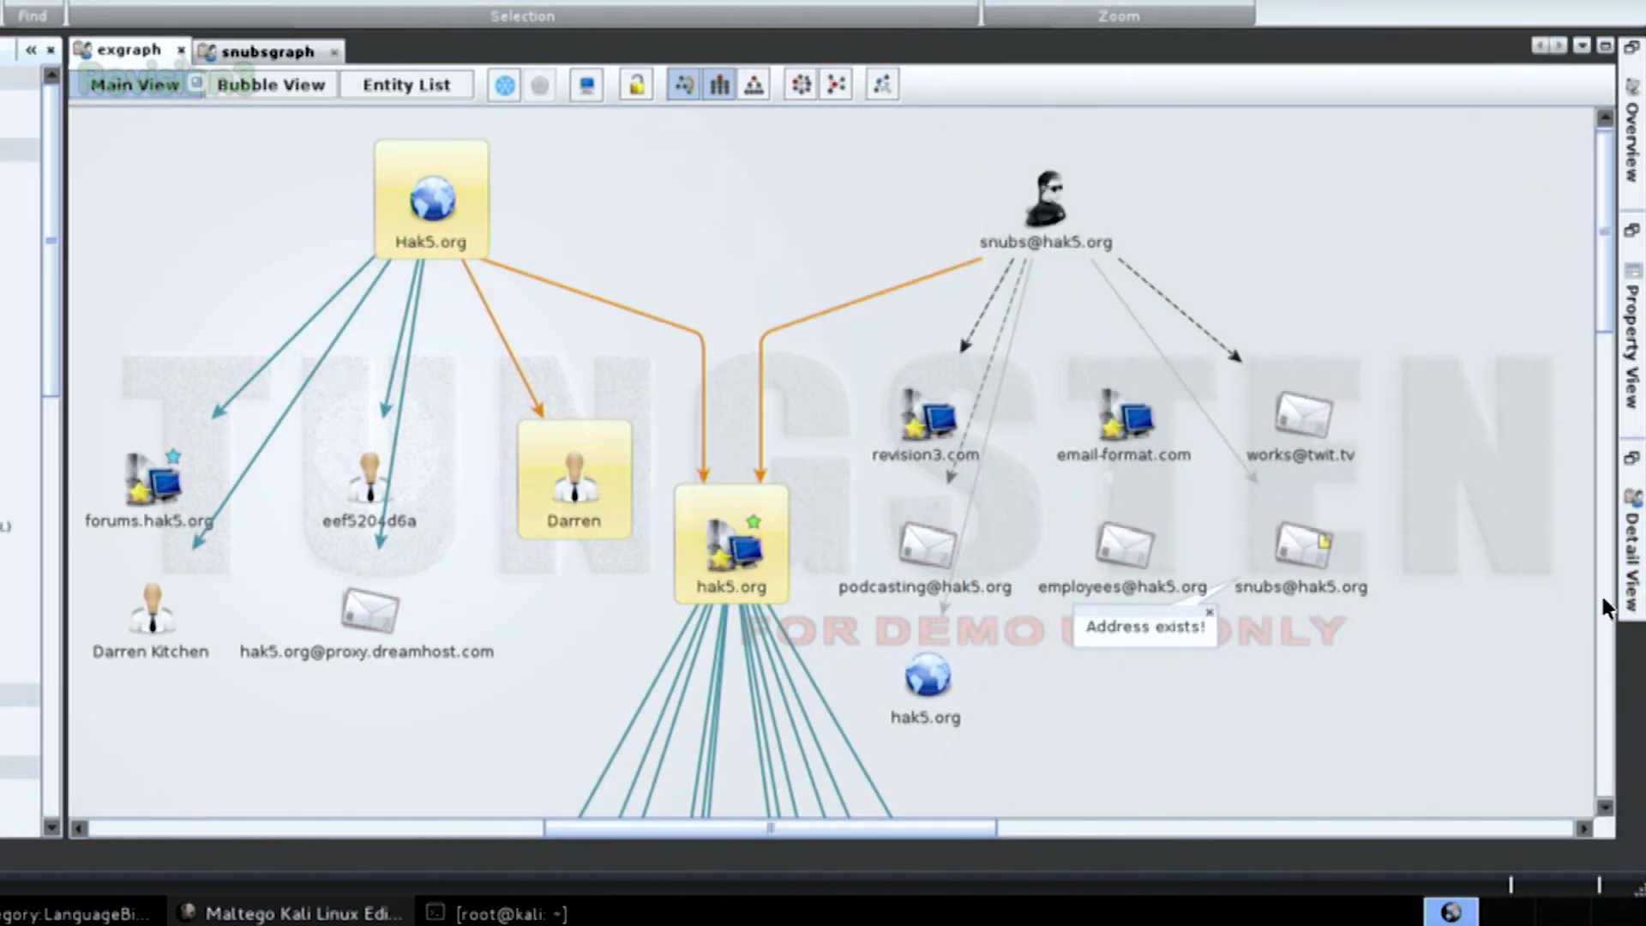
List Darren alongside both hak5 entities and search the details for 'darr'.
left_click(1630, 552)
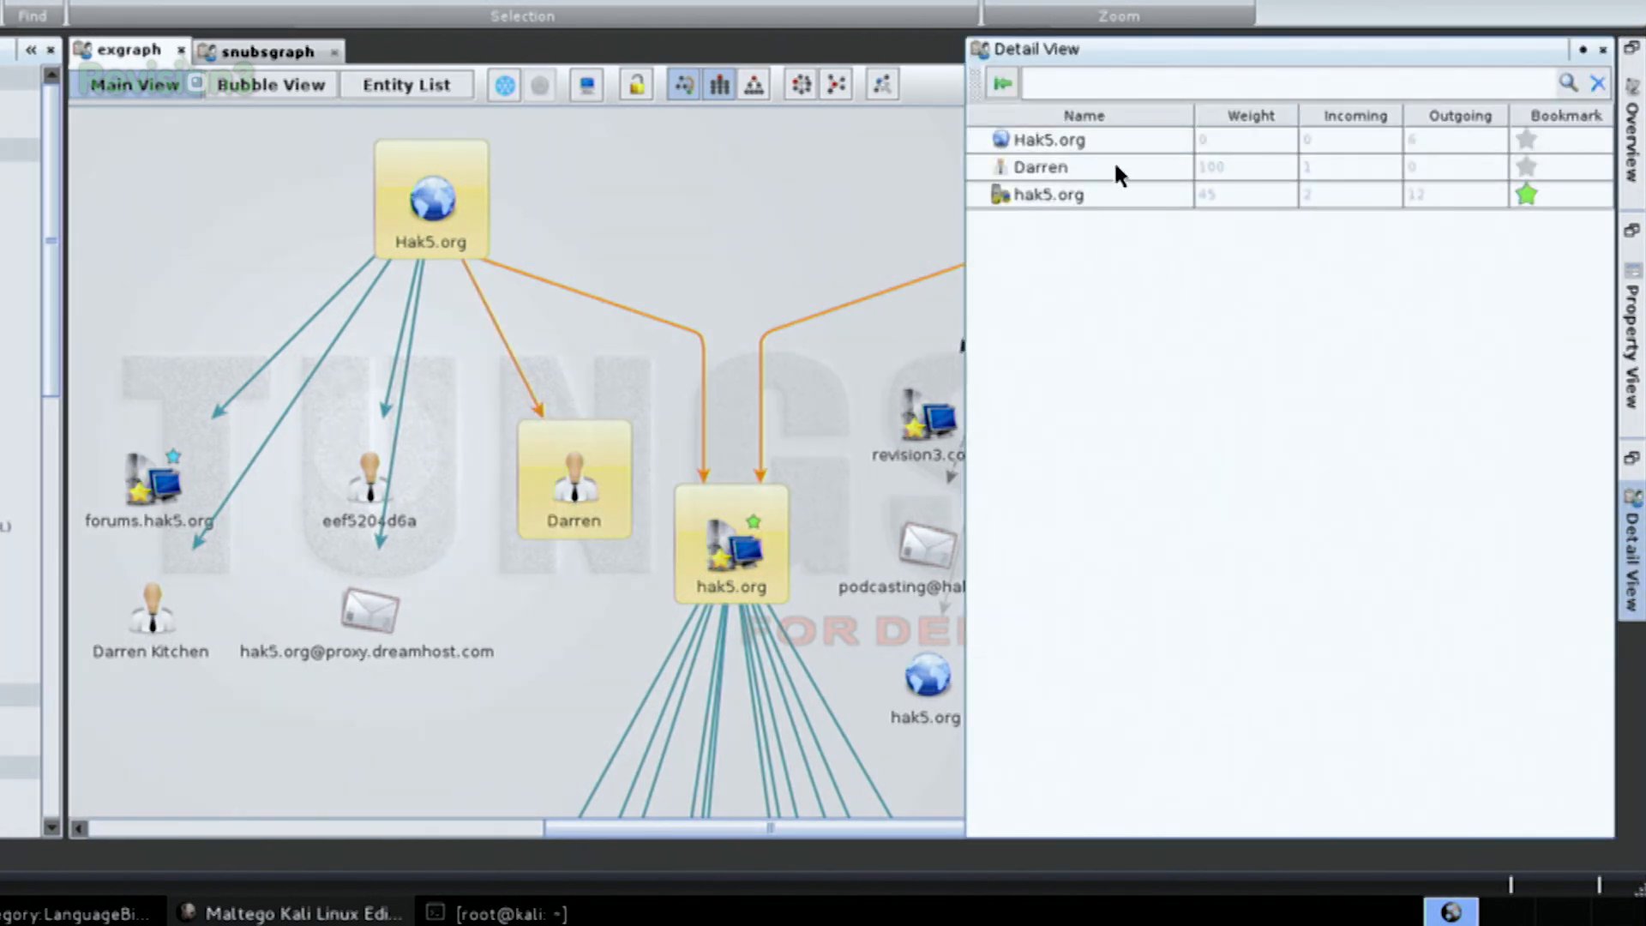
mouse_move(1104, 334)
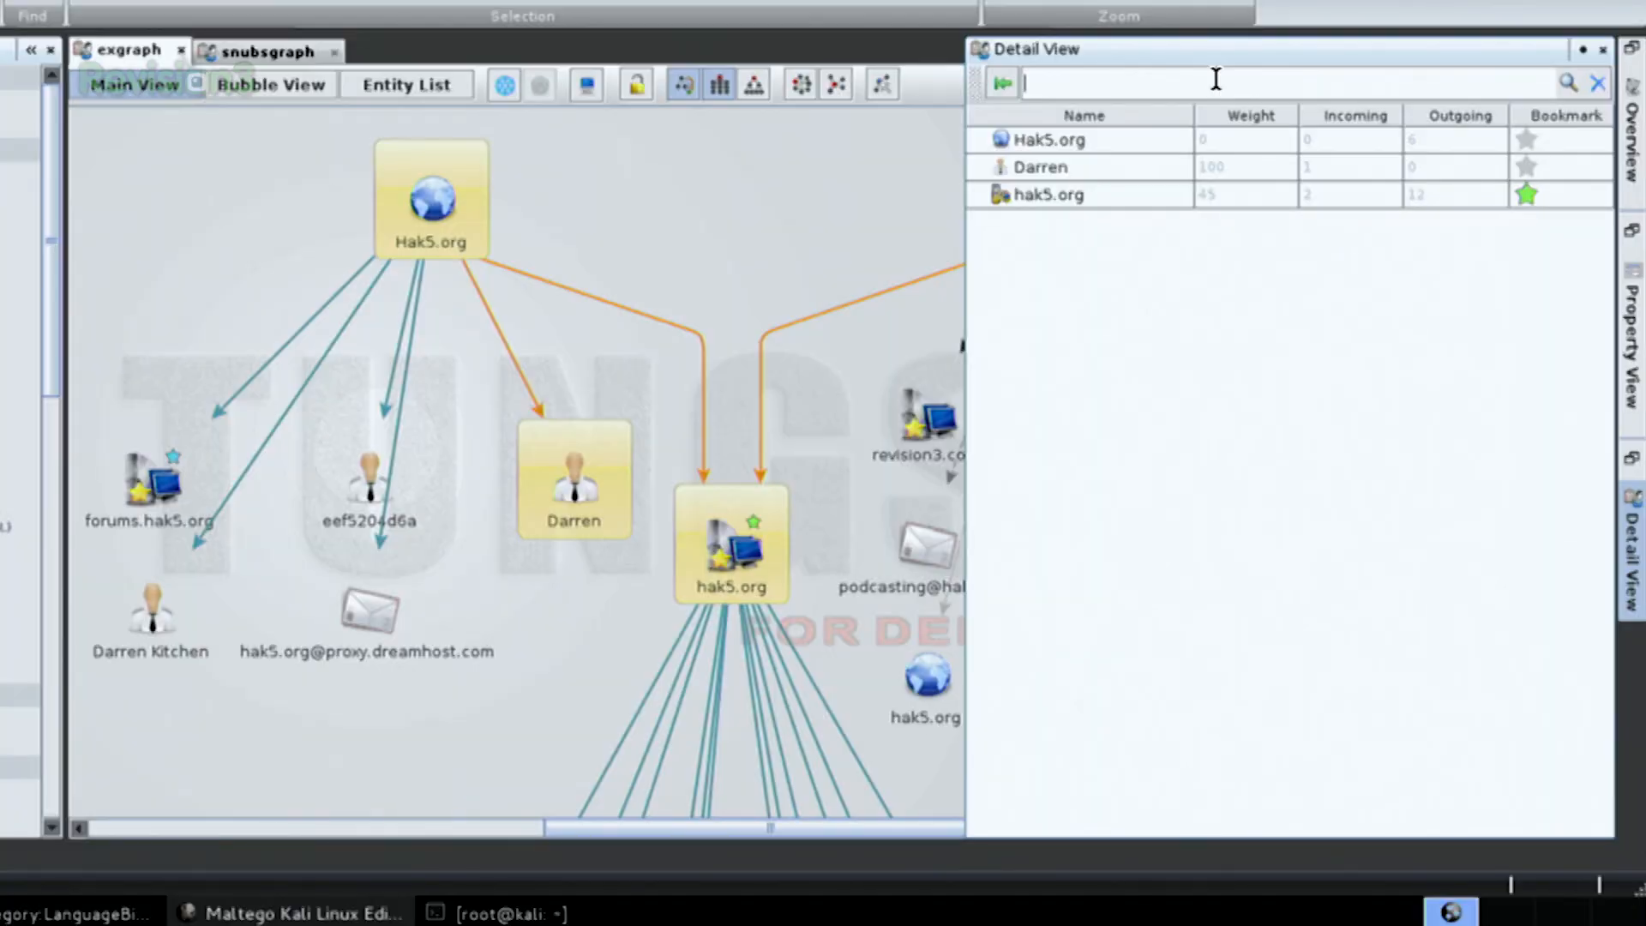
type("darr")
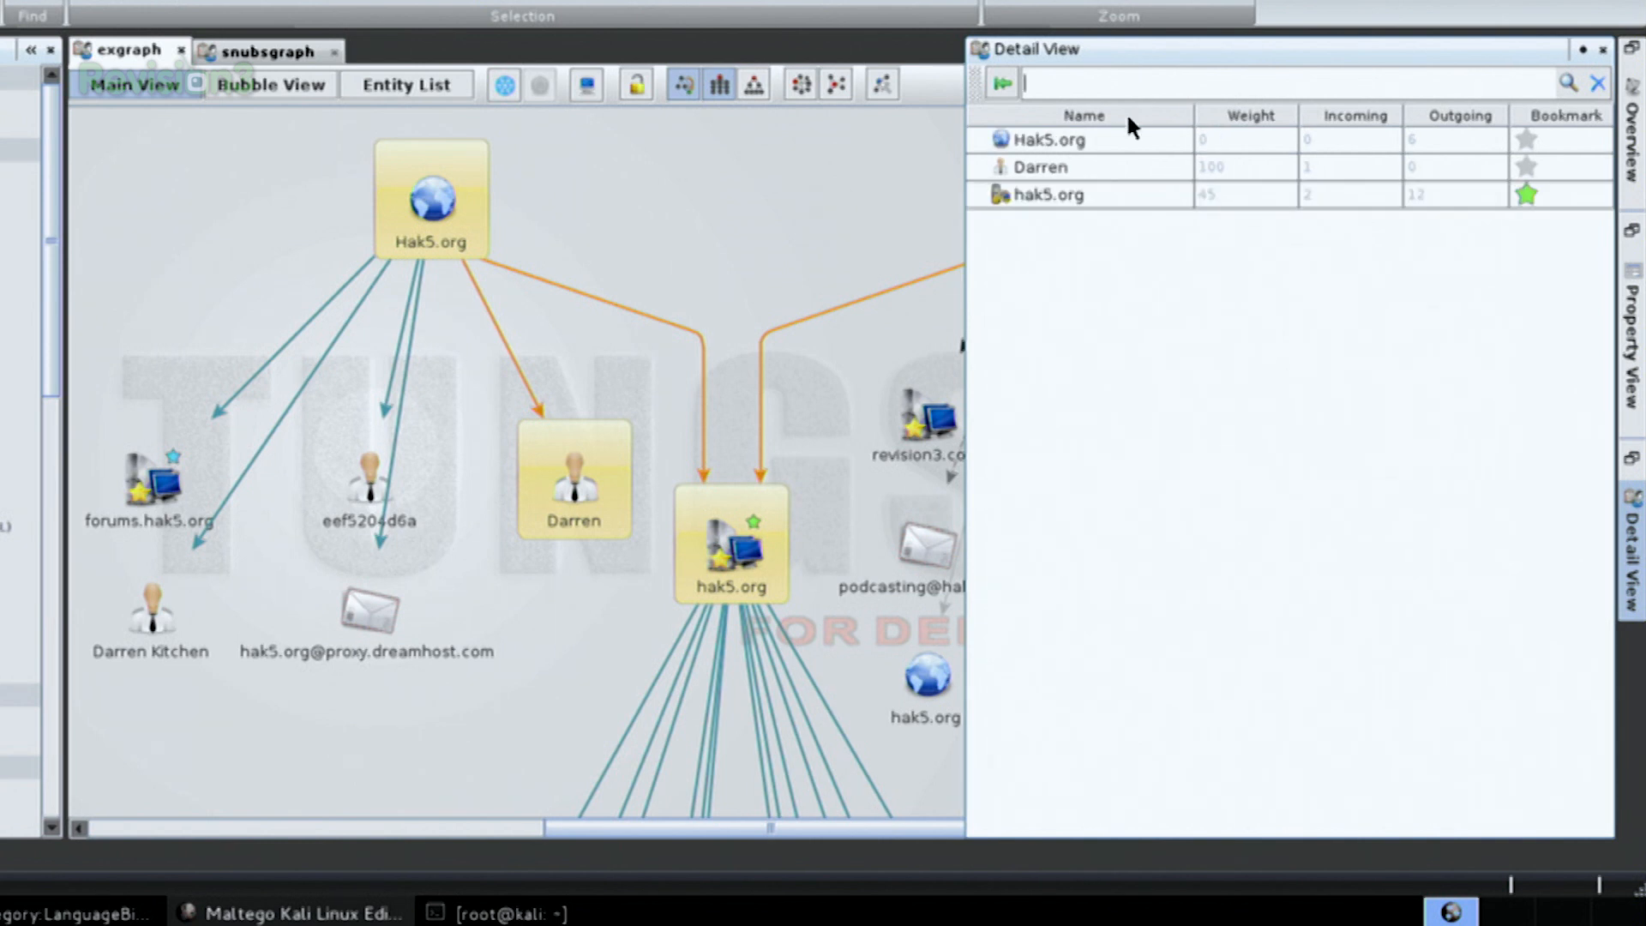
mouse_move(1071, 220)
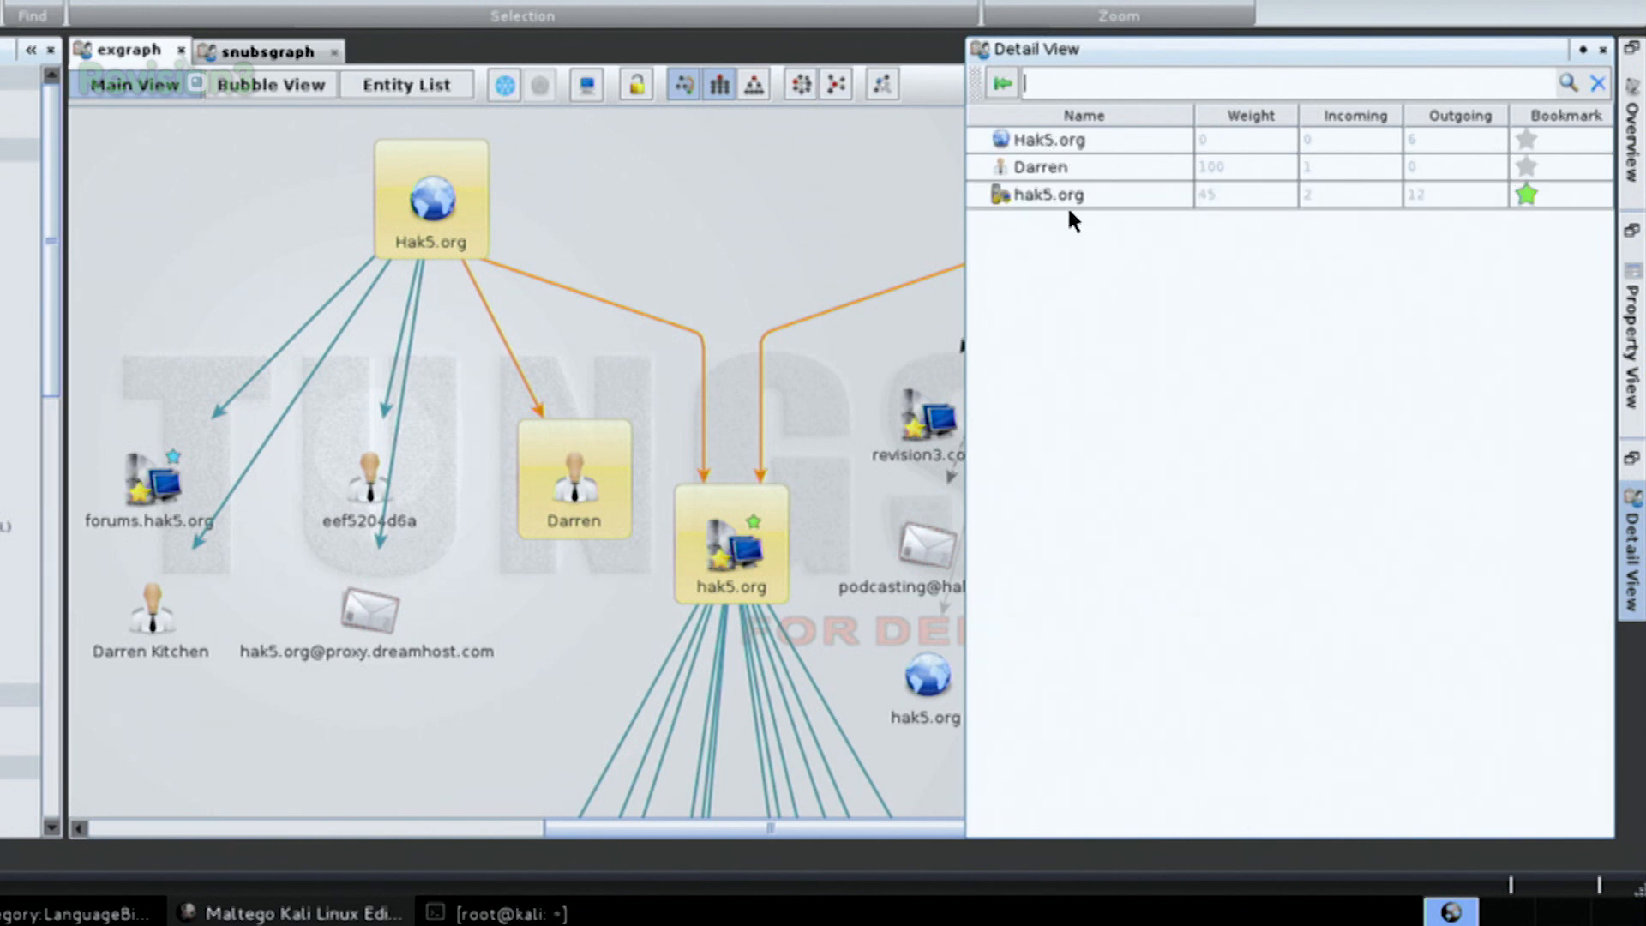
mouse_move(1121, 560)
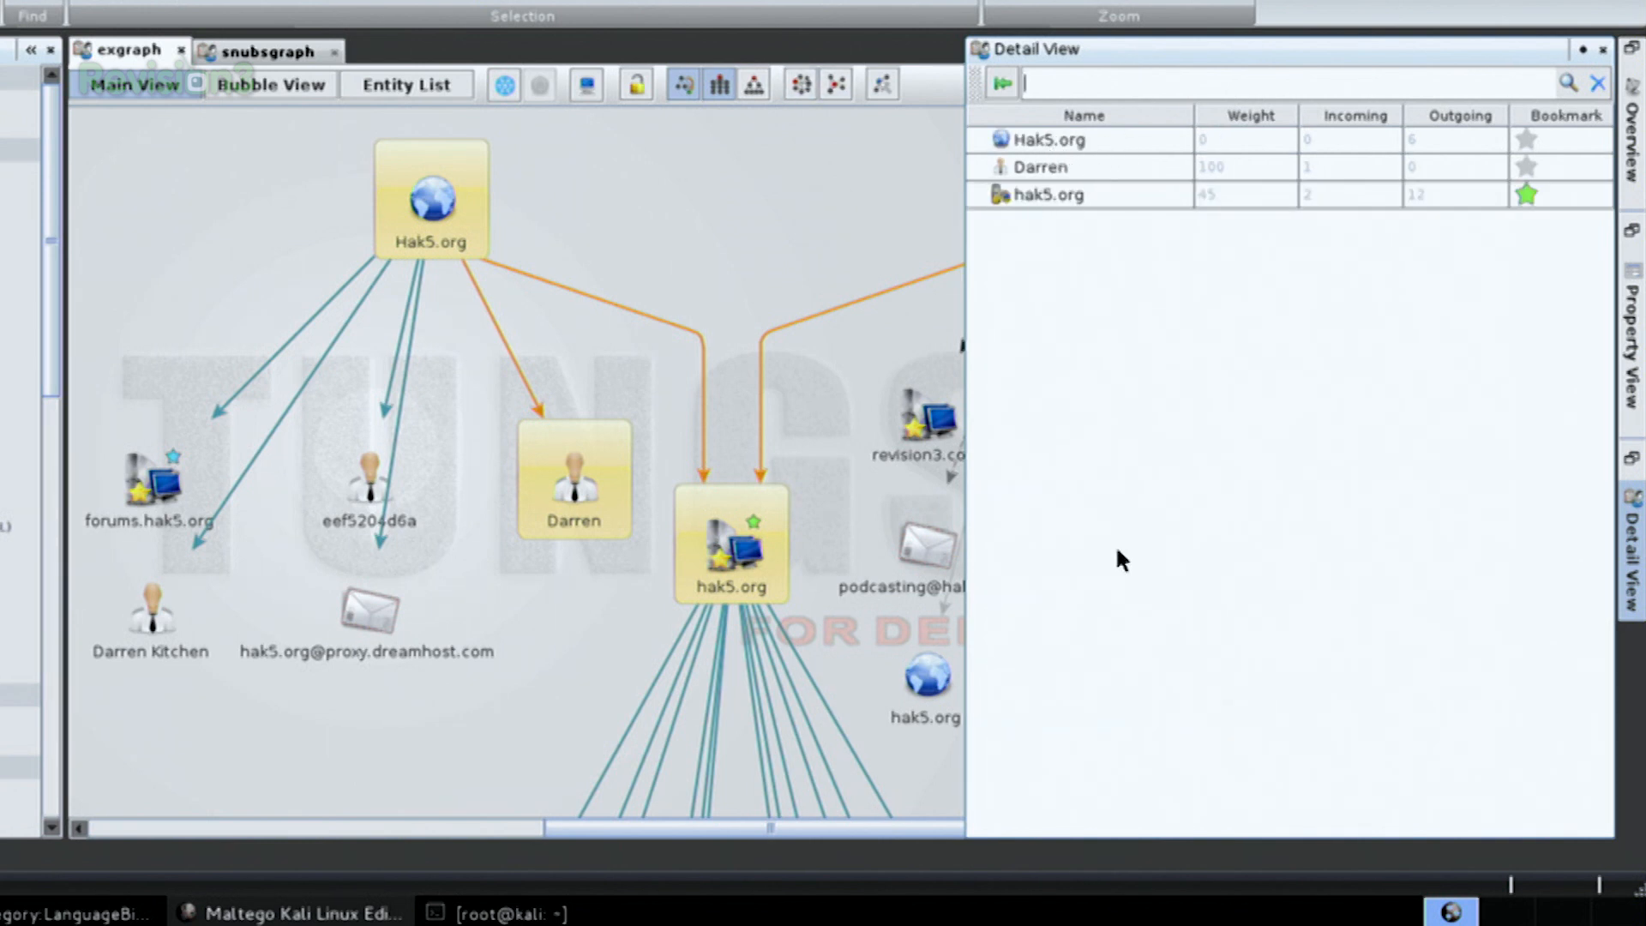